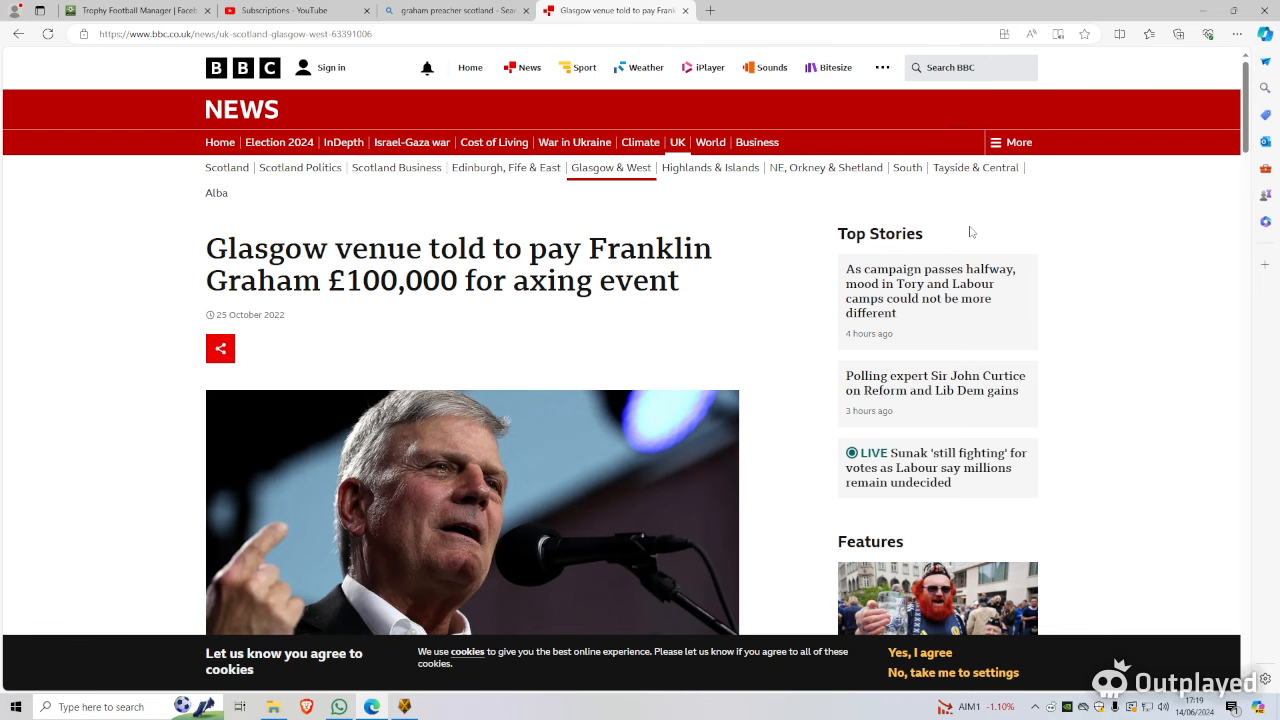
mouse_move(1200, 116)
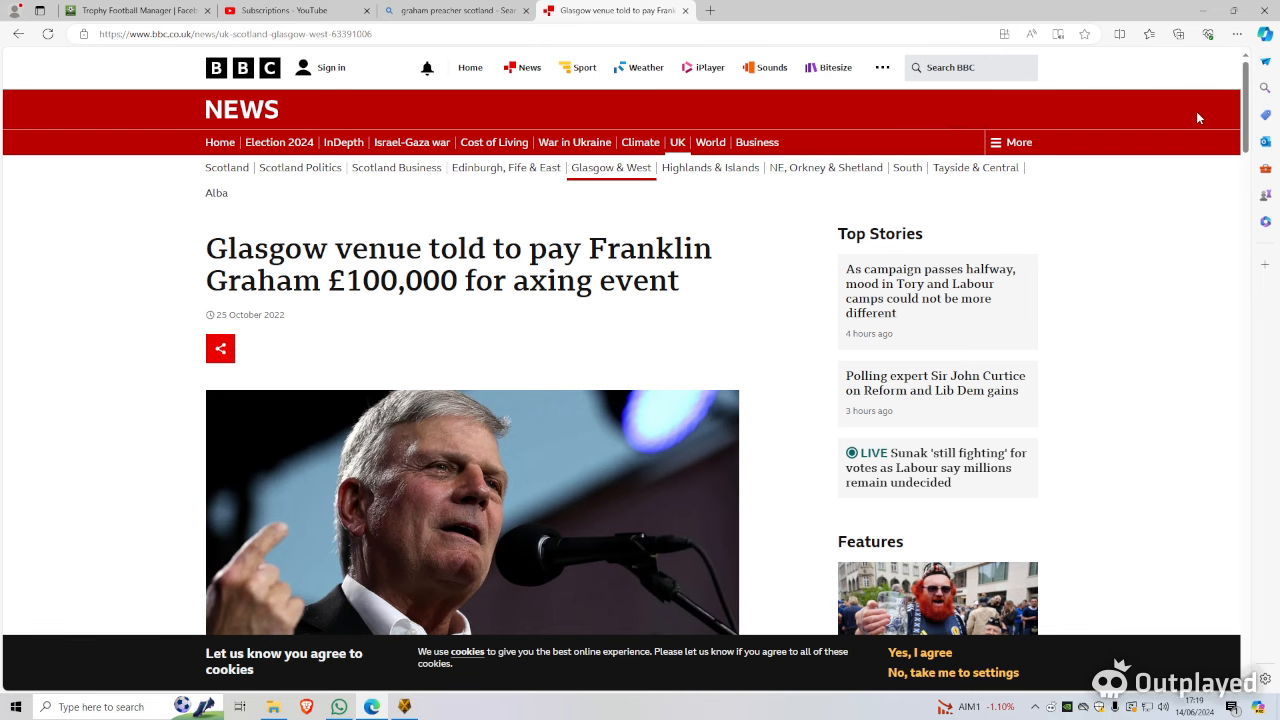
scroll(down, 3)
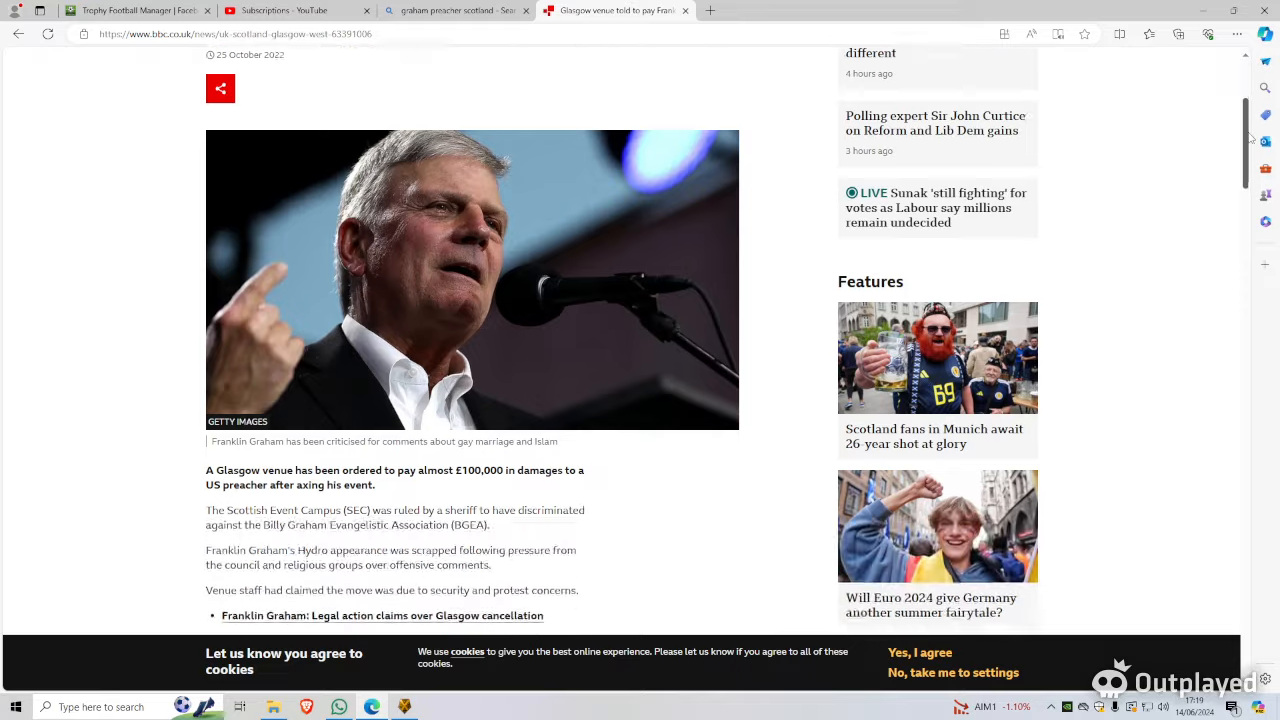
scroll(down, 3)
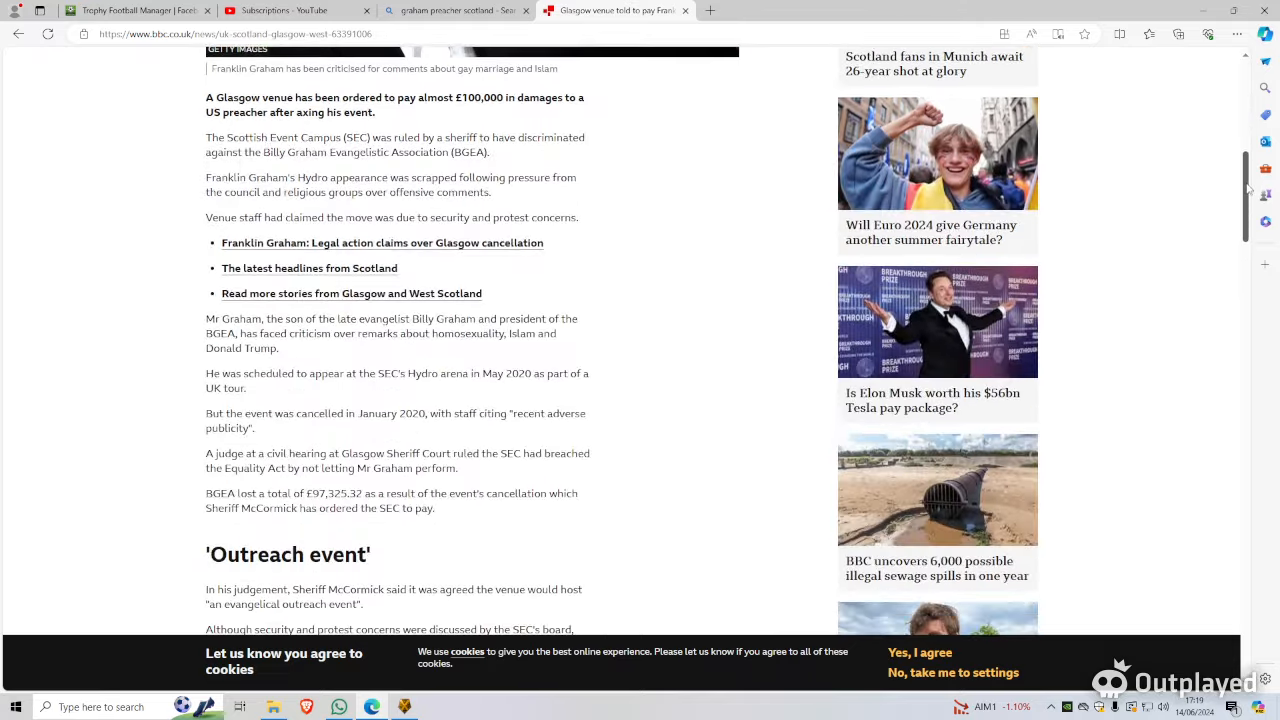
scroll(down, 3)
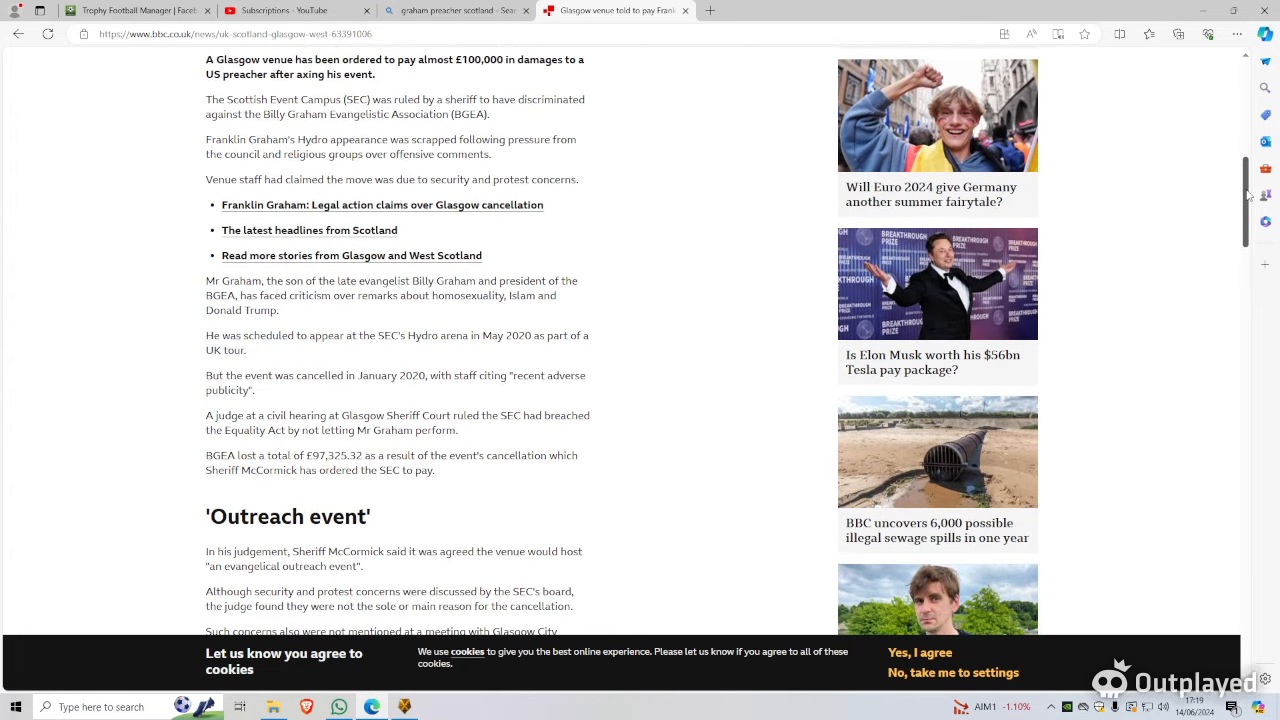
scroll(up, 3)
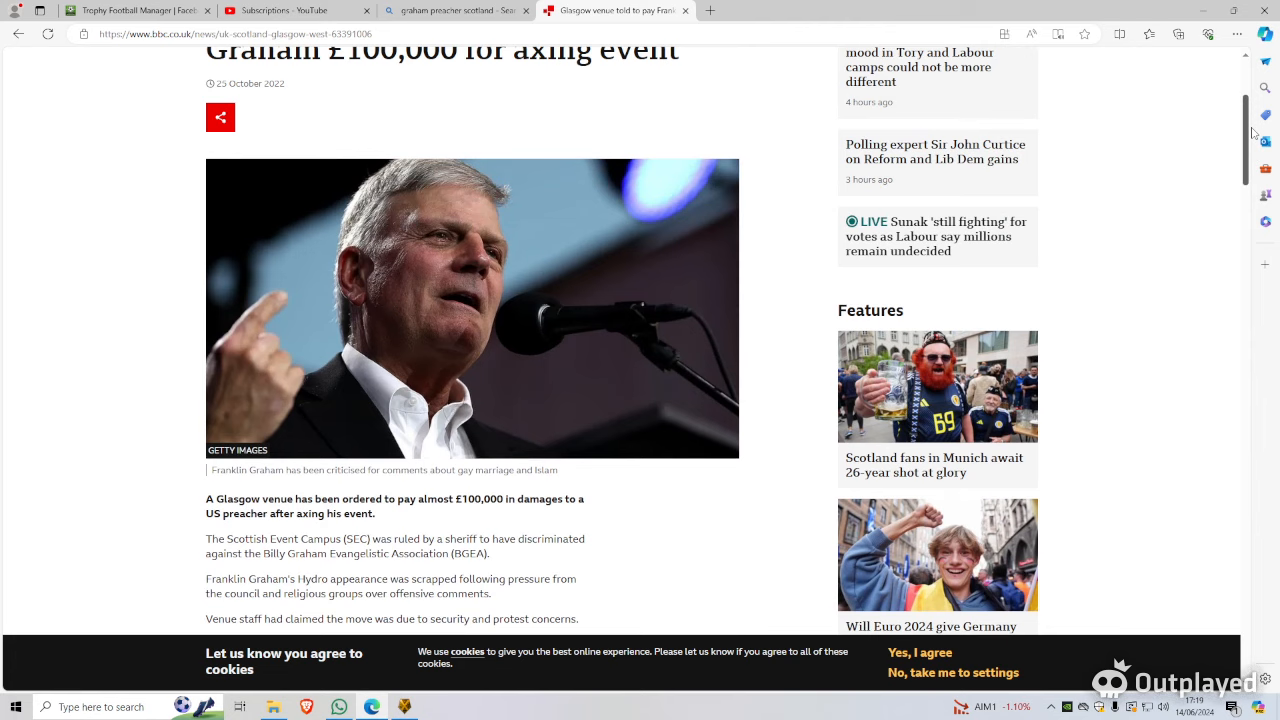
scroll(down, 3)
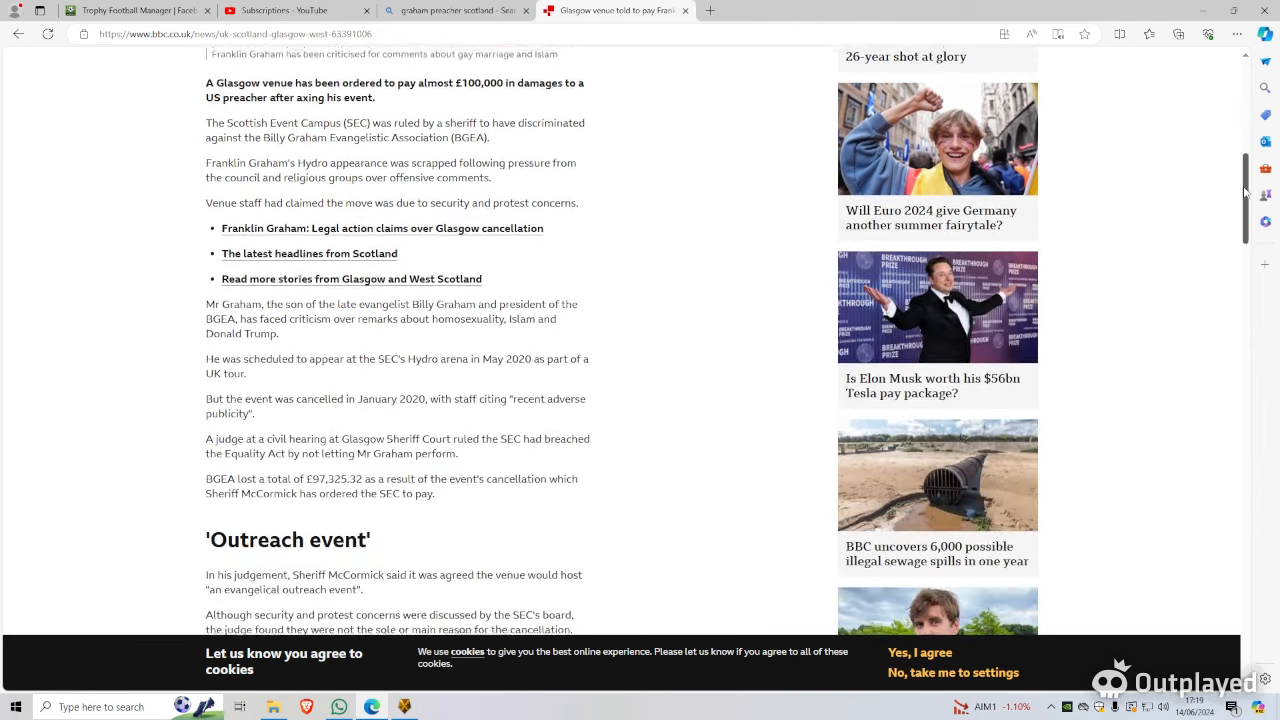
scroll(up, 3)
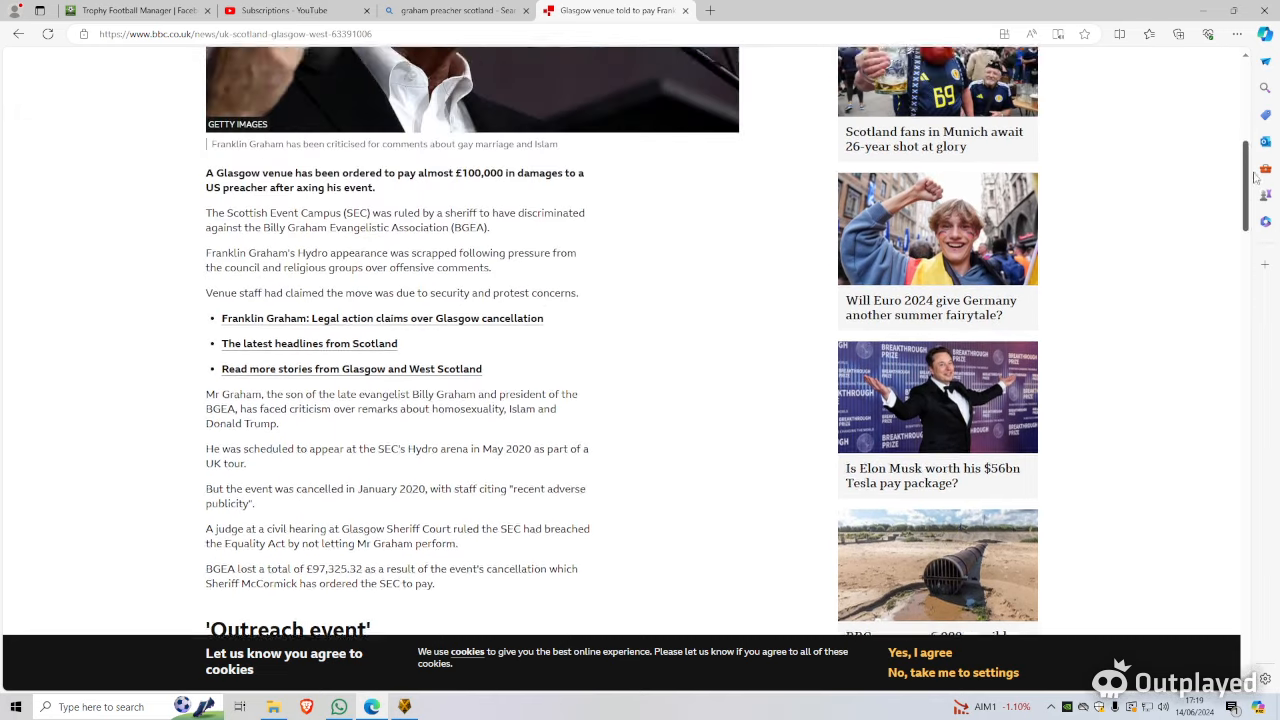
scroll(up, 3)
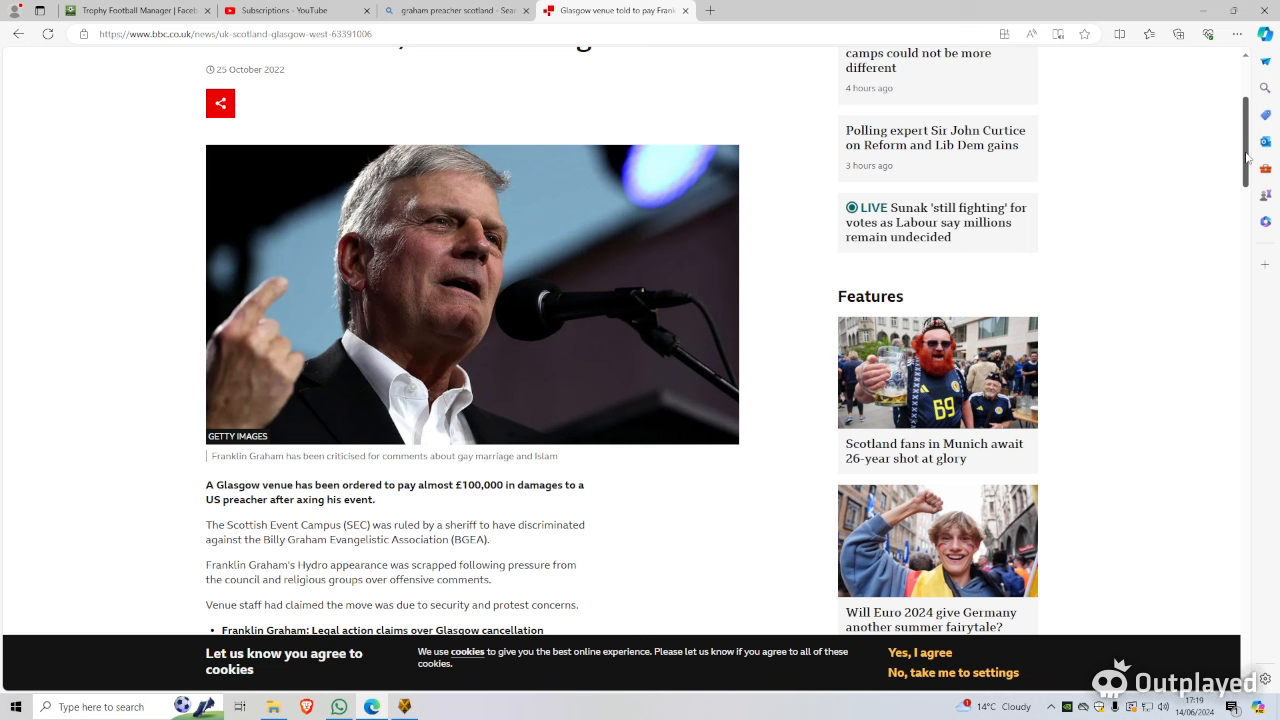
mouse_move(1248, 156)
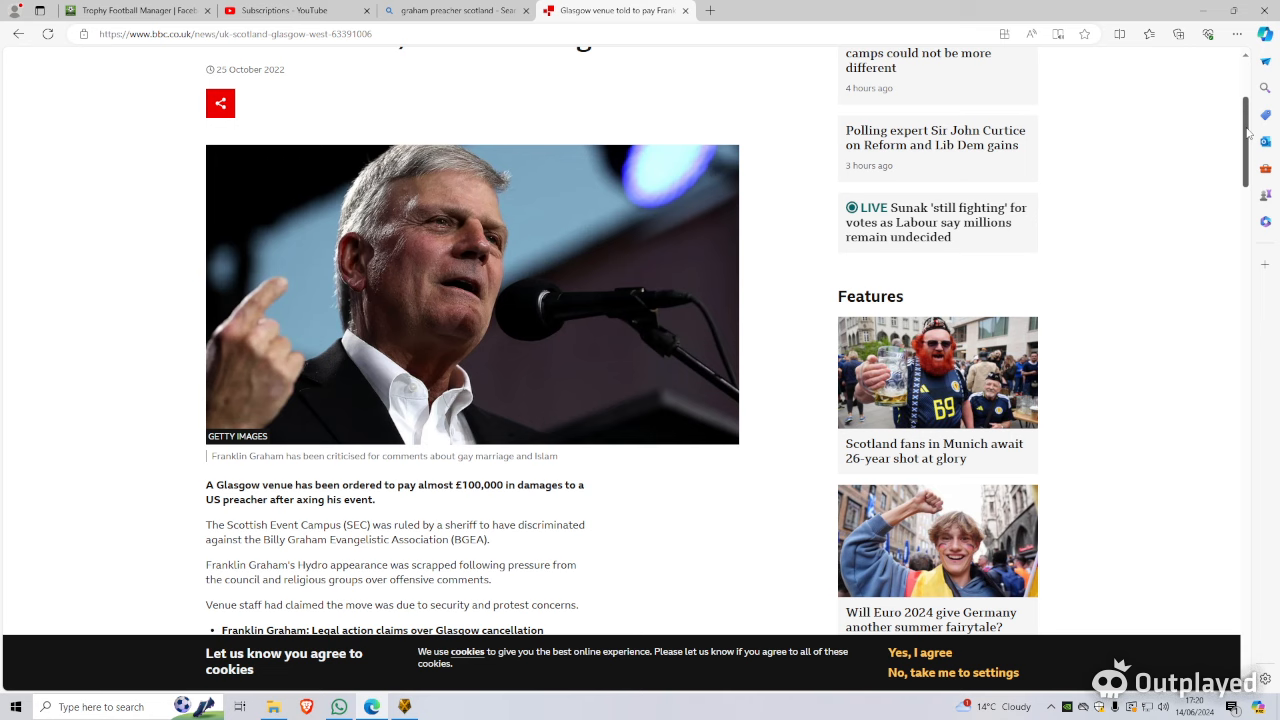
scroll(down, 3)
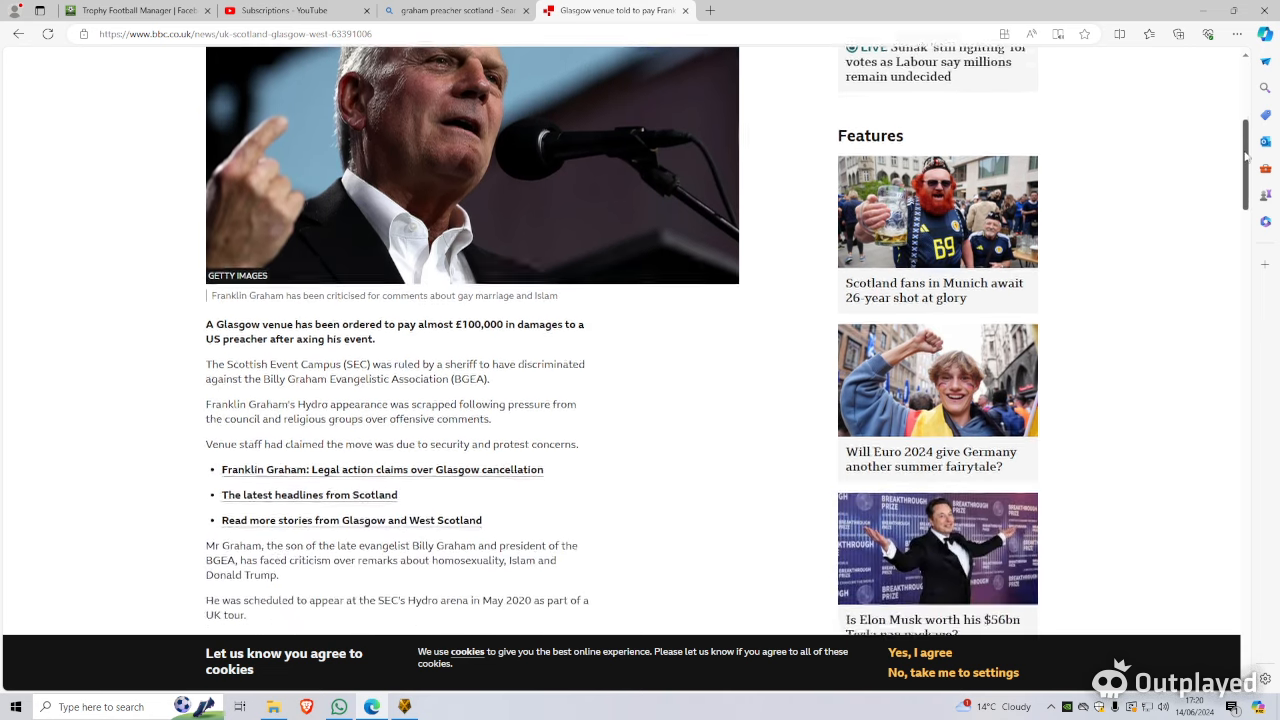
scroll(down, 3)
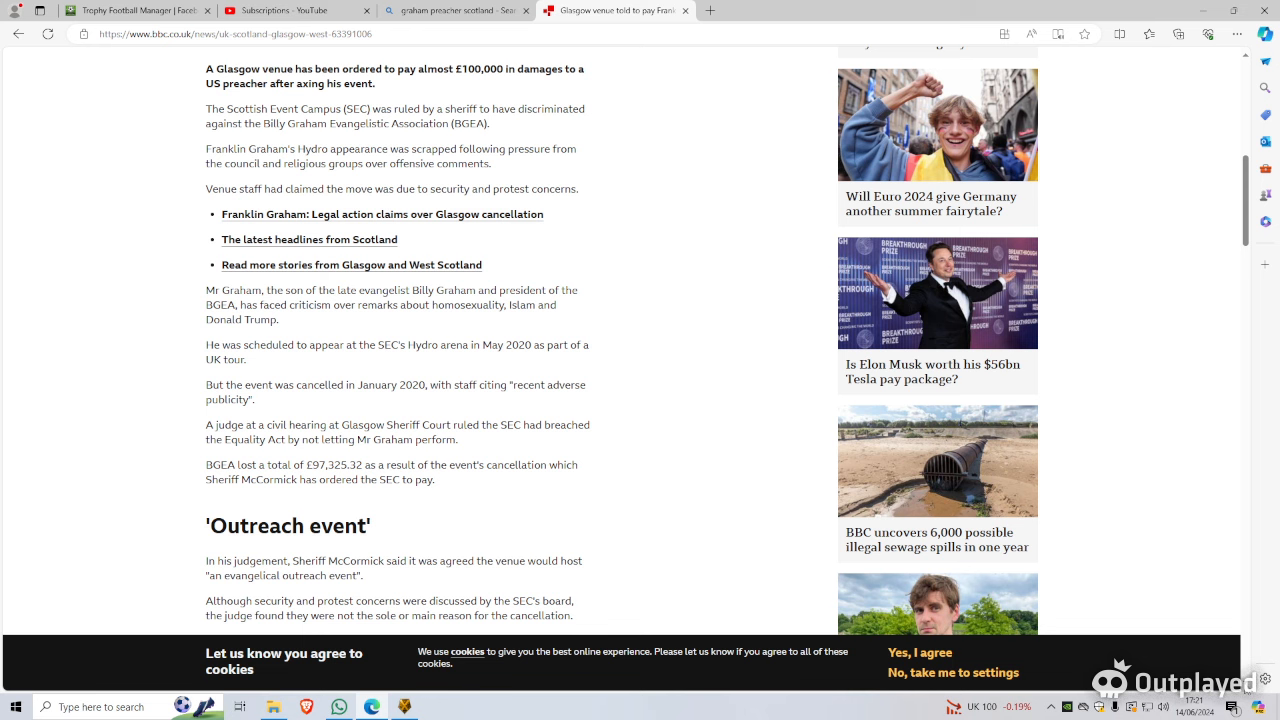
scroll(down, 3)
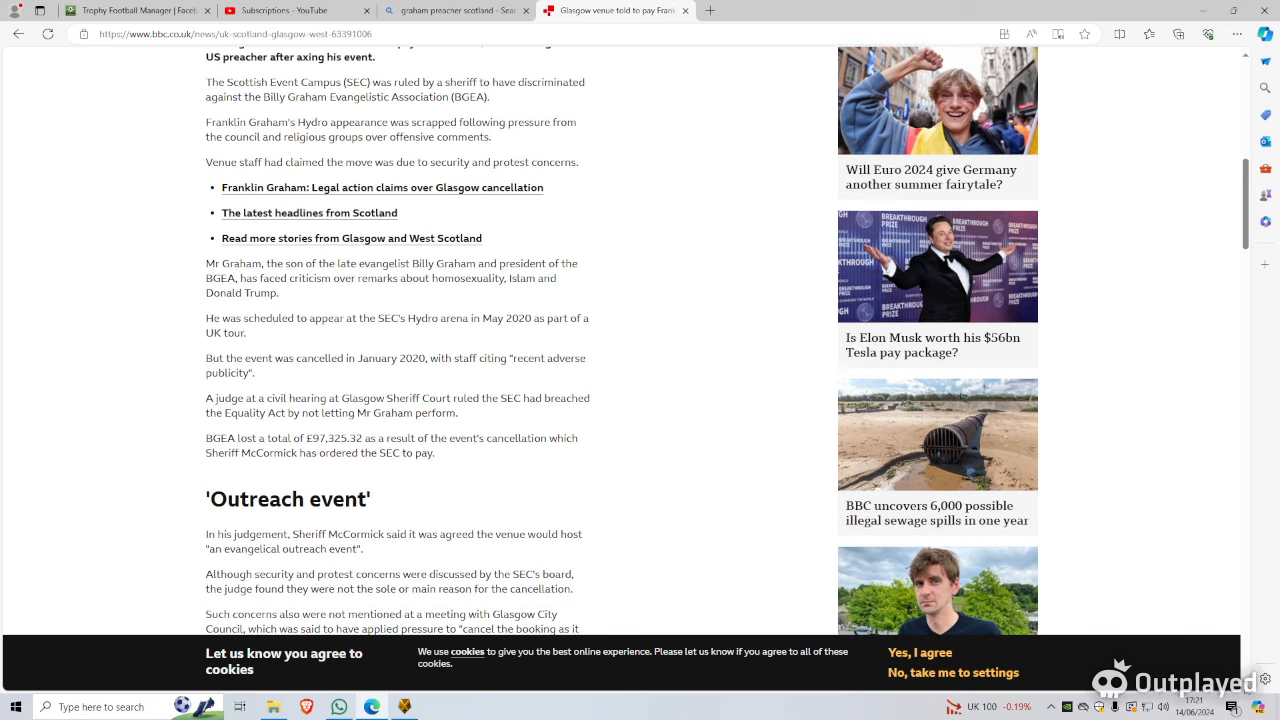
scroll(down, 3)
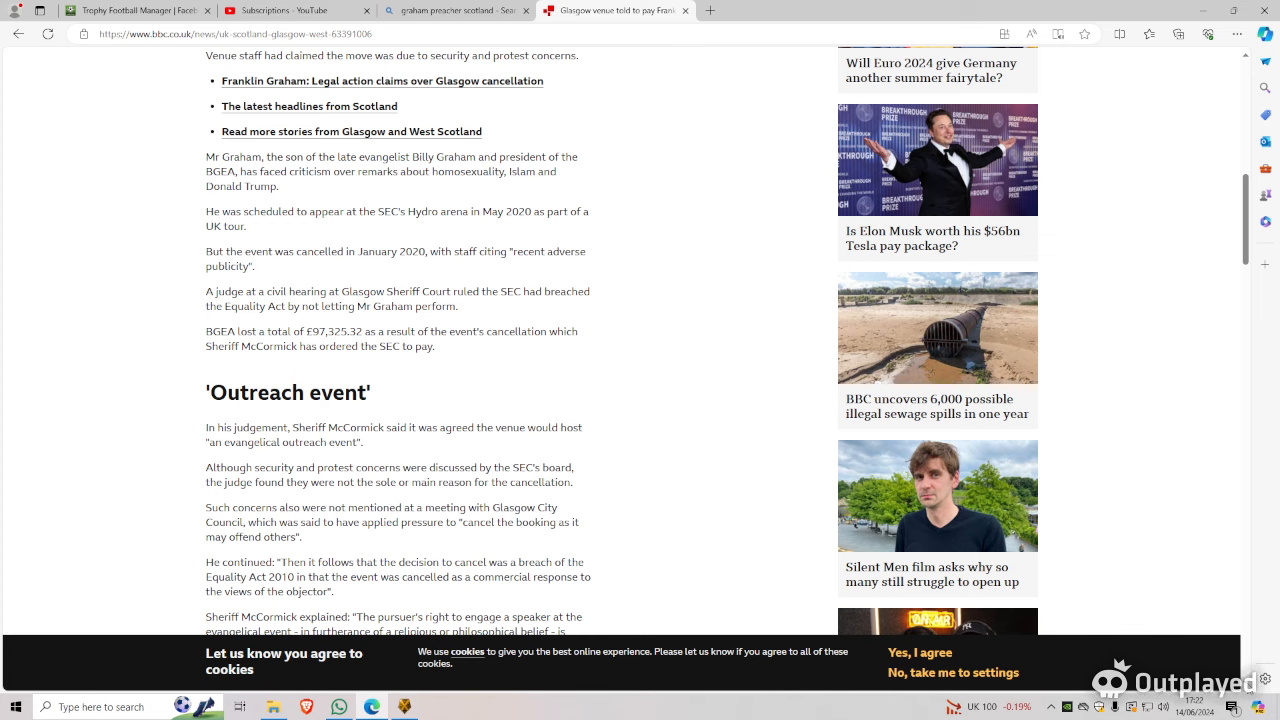
scroll(down, 3)
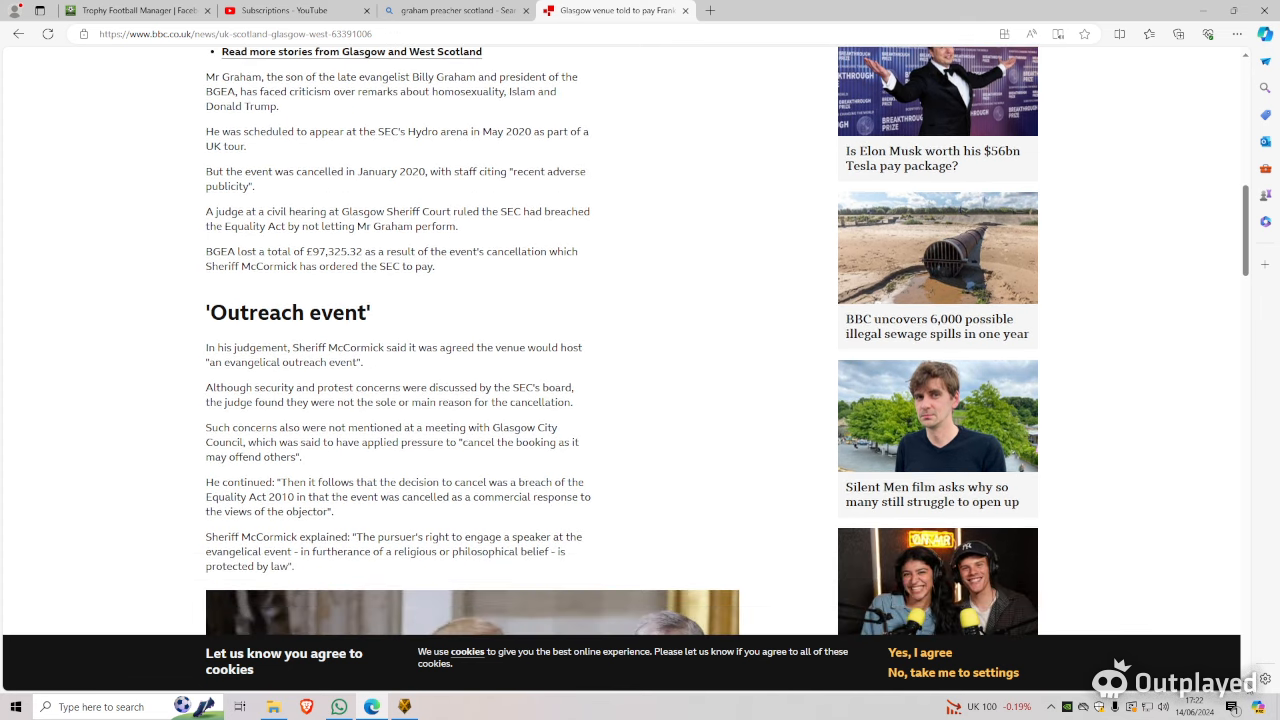
scroll(down, 3)
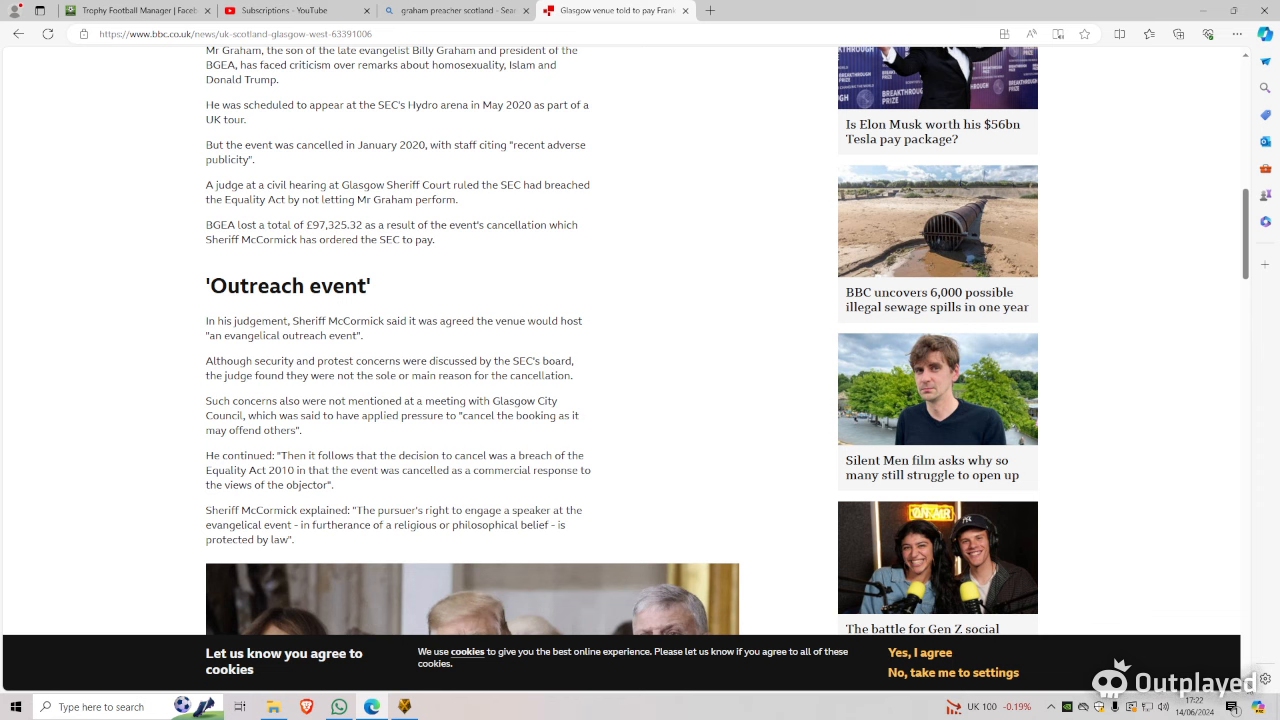
scroll(down, 3)
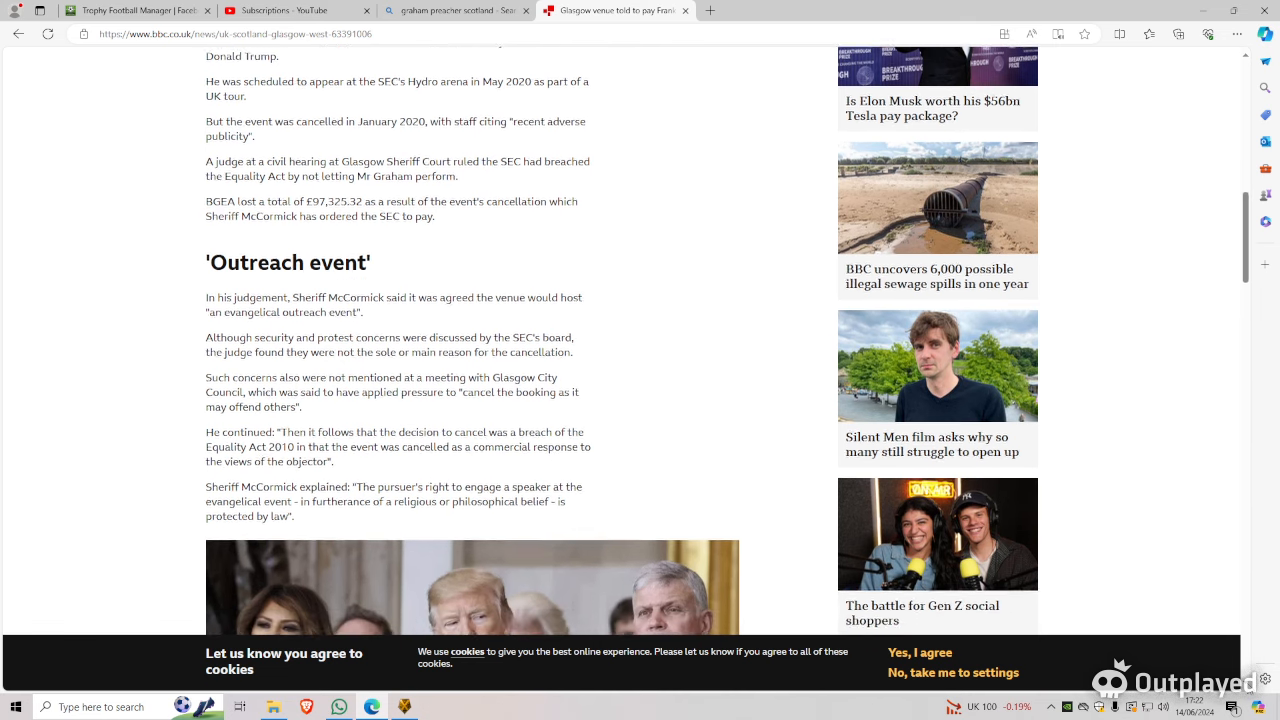
scroll(down, 3)
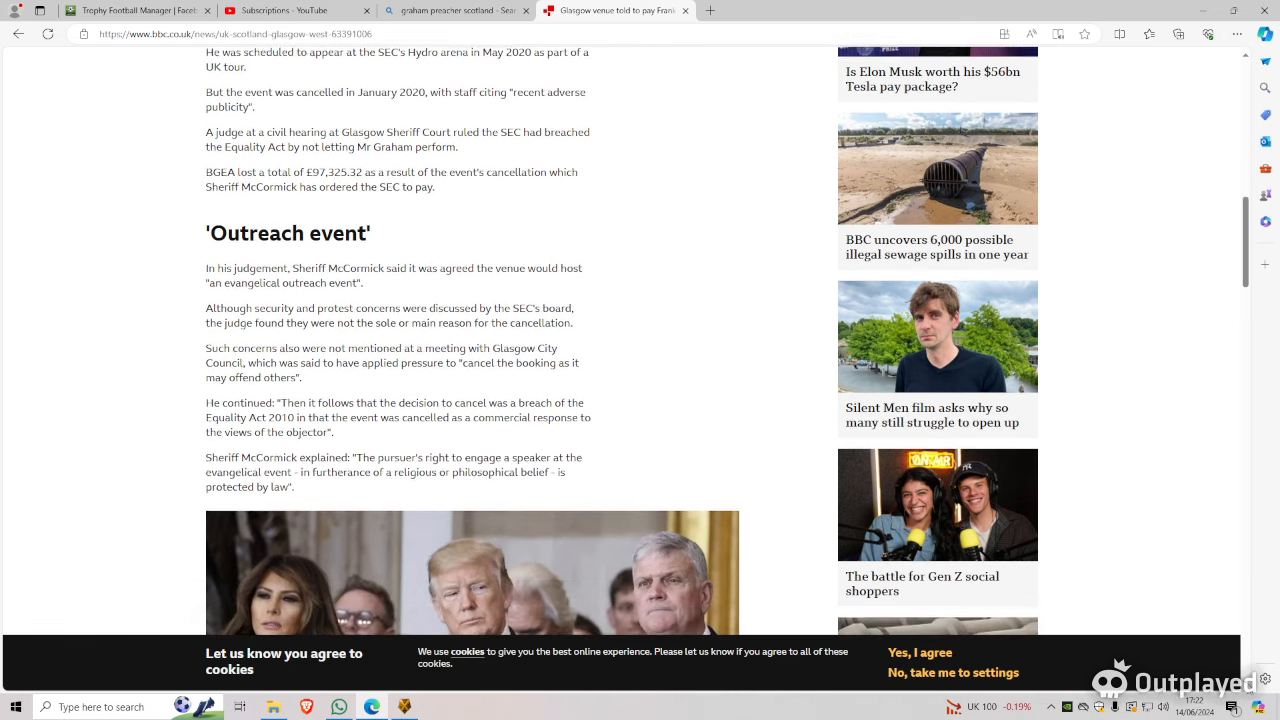
scroll(down, 3)
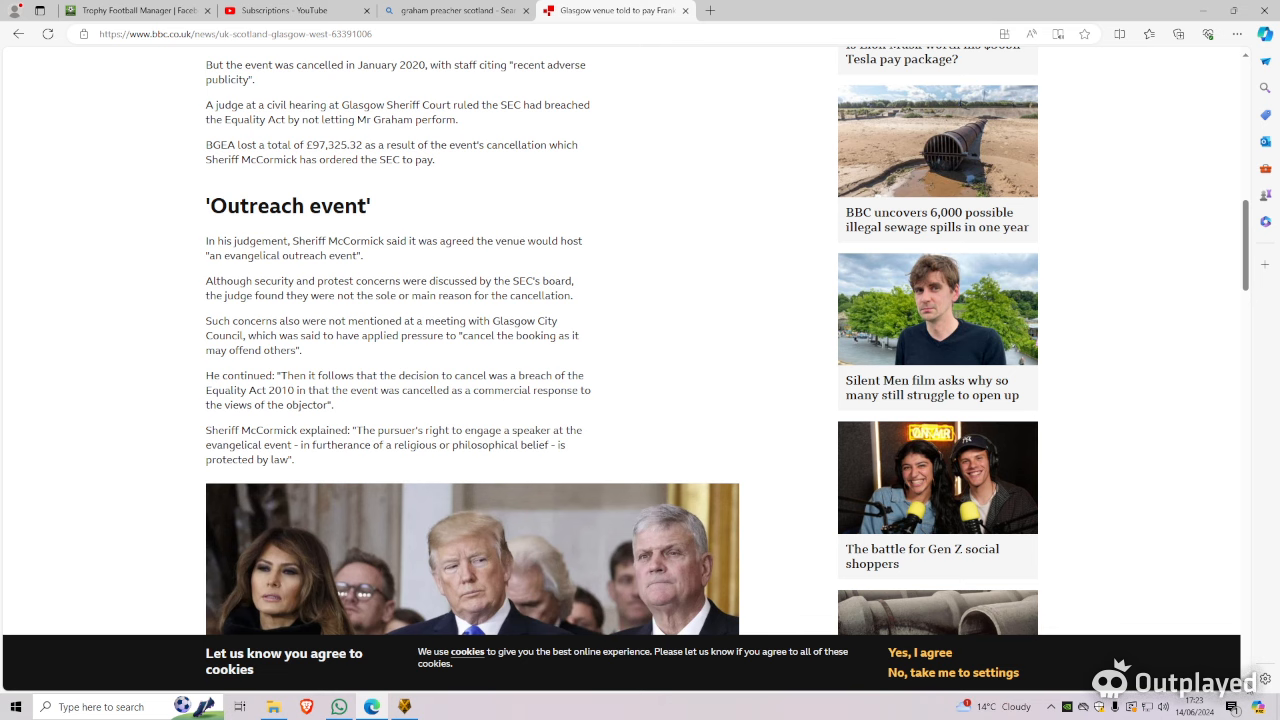
scroll(down, 3)
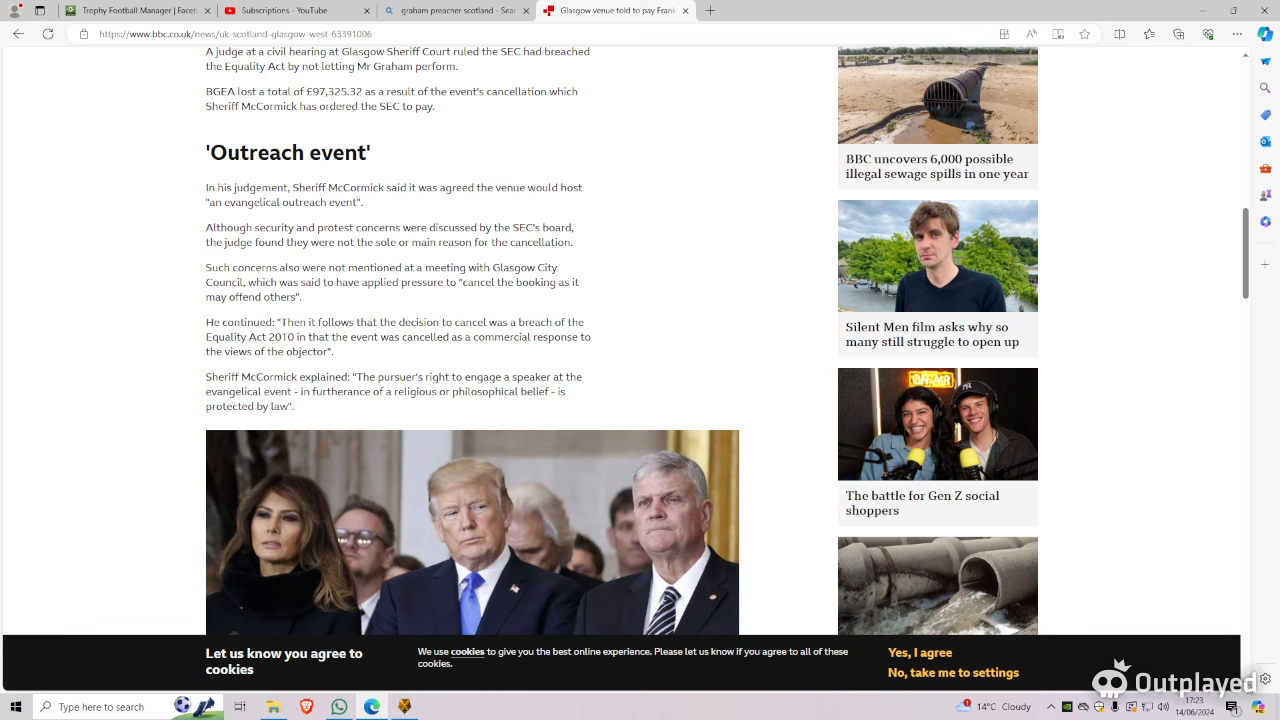
scroll(down, 3)
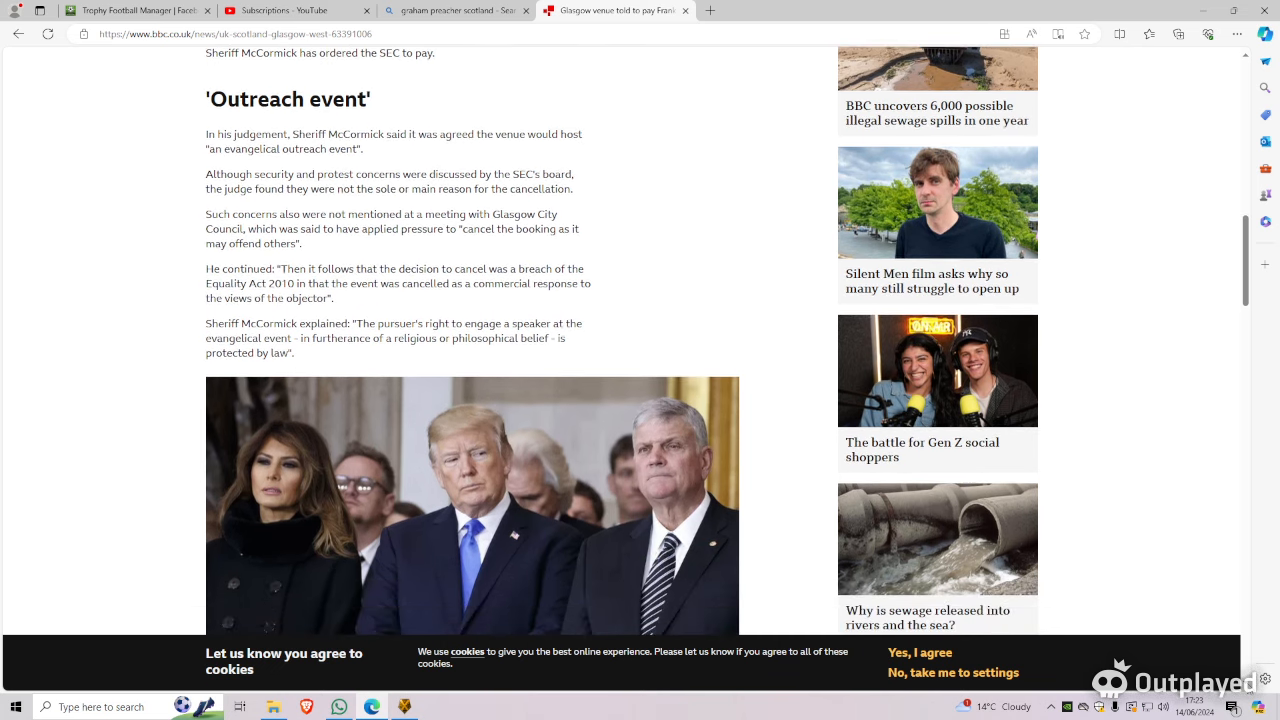
scroll(down, 3)
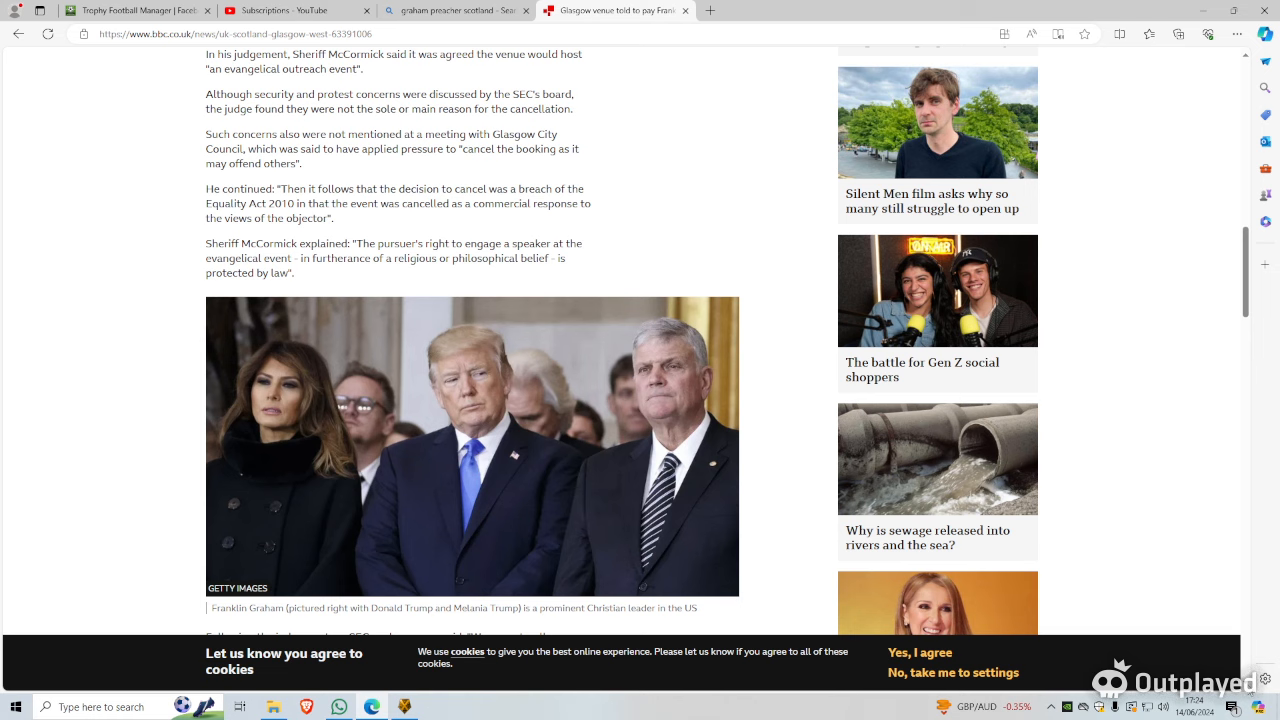
scroll(down, 3)
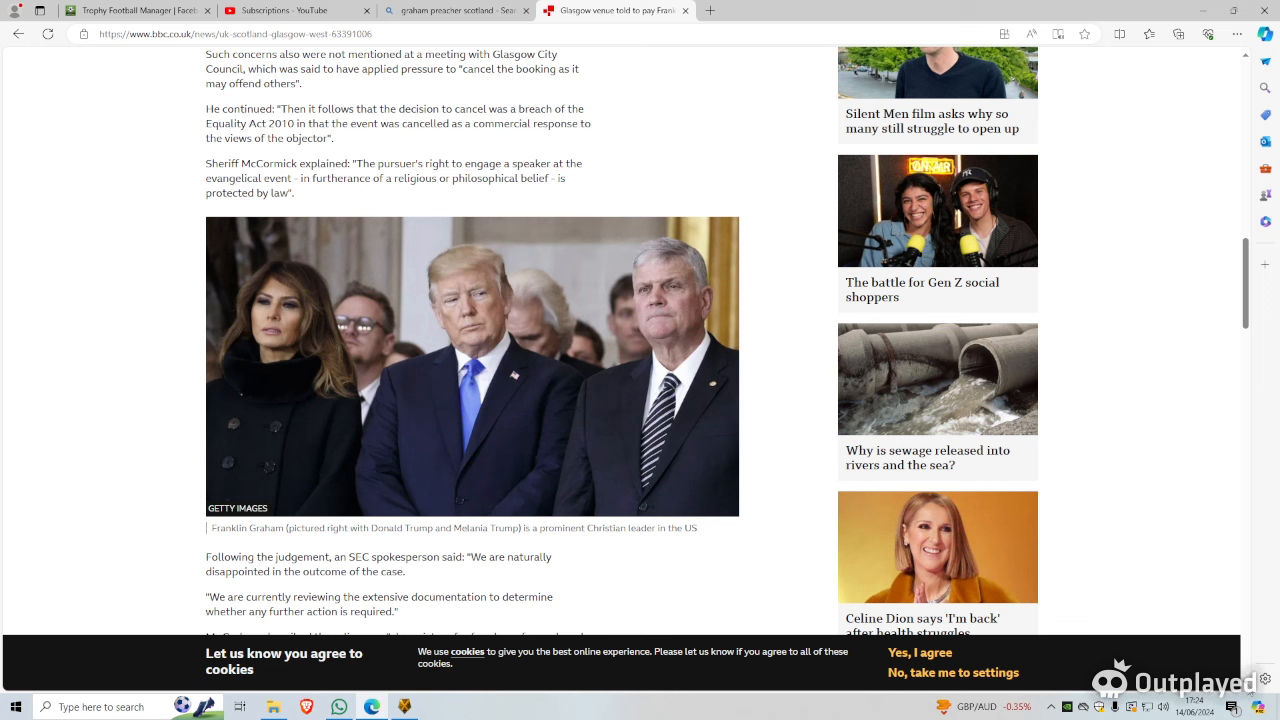
scroll(down, 3)
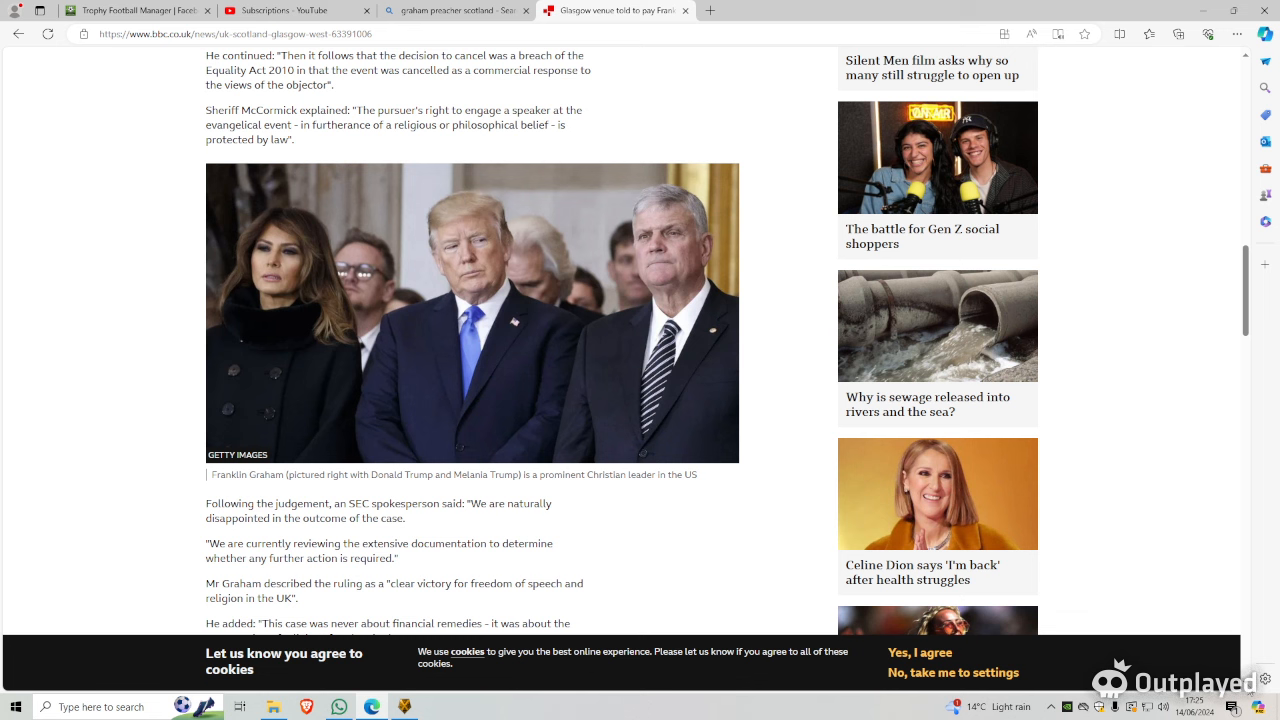
scroll(down, 3)
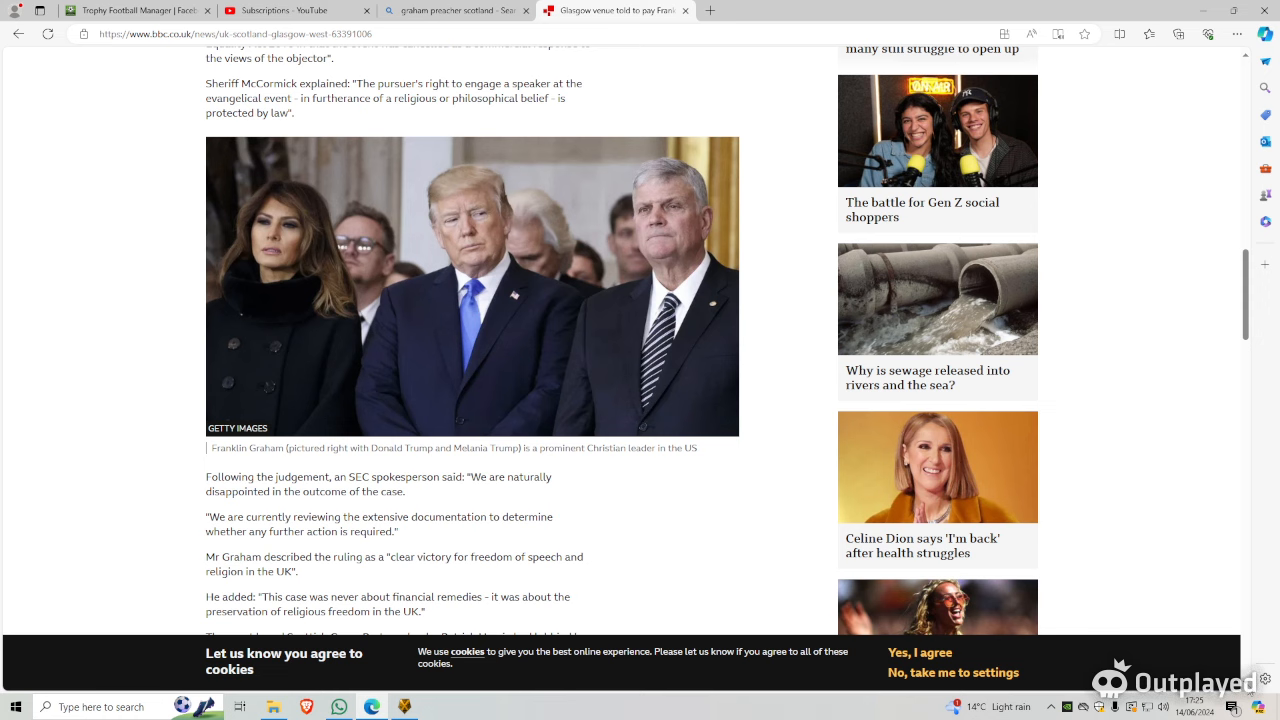
scroll(down, 3)
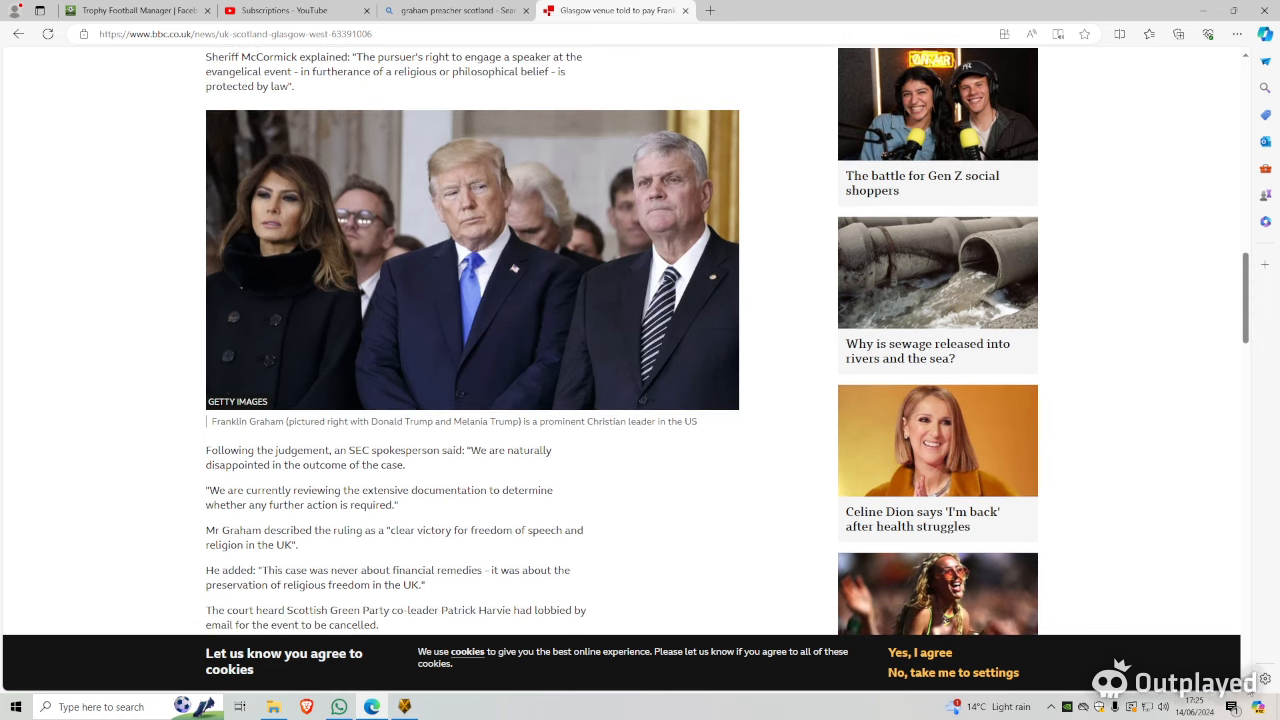
scroll(down, 3)
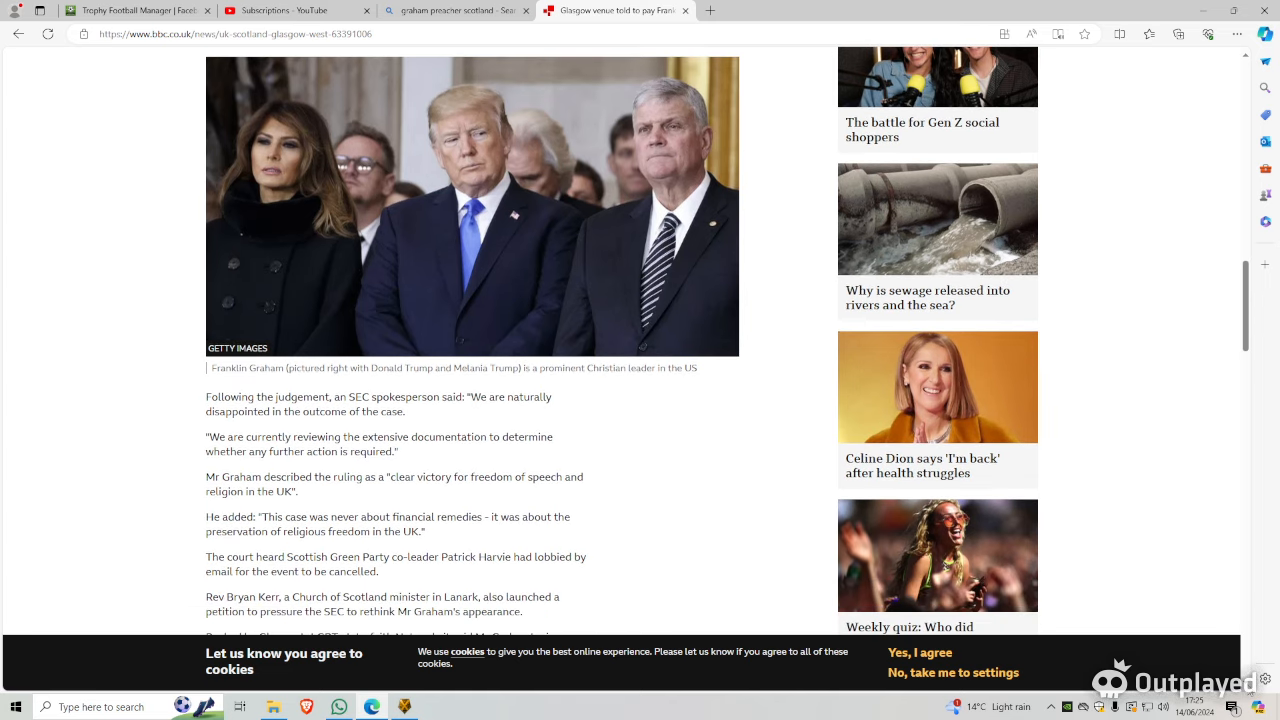
scroll(down, 3)
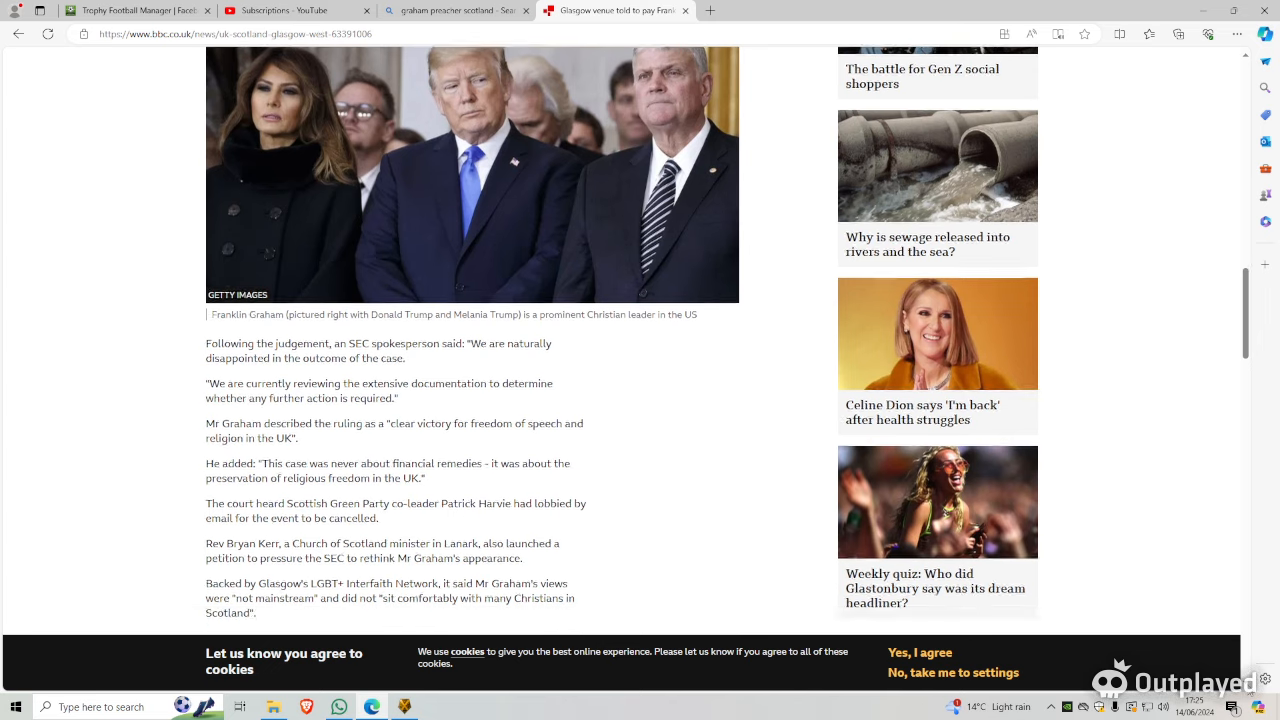
scroll(down, 3)
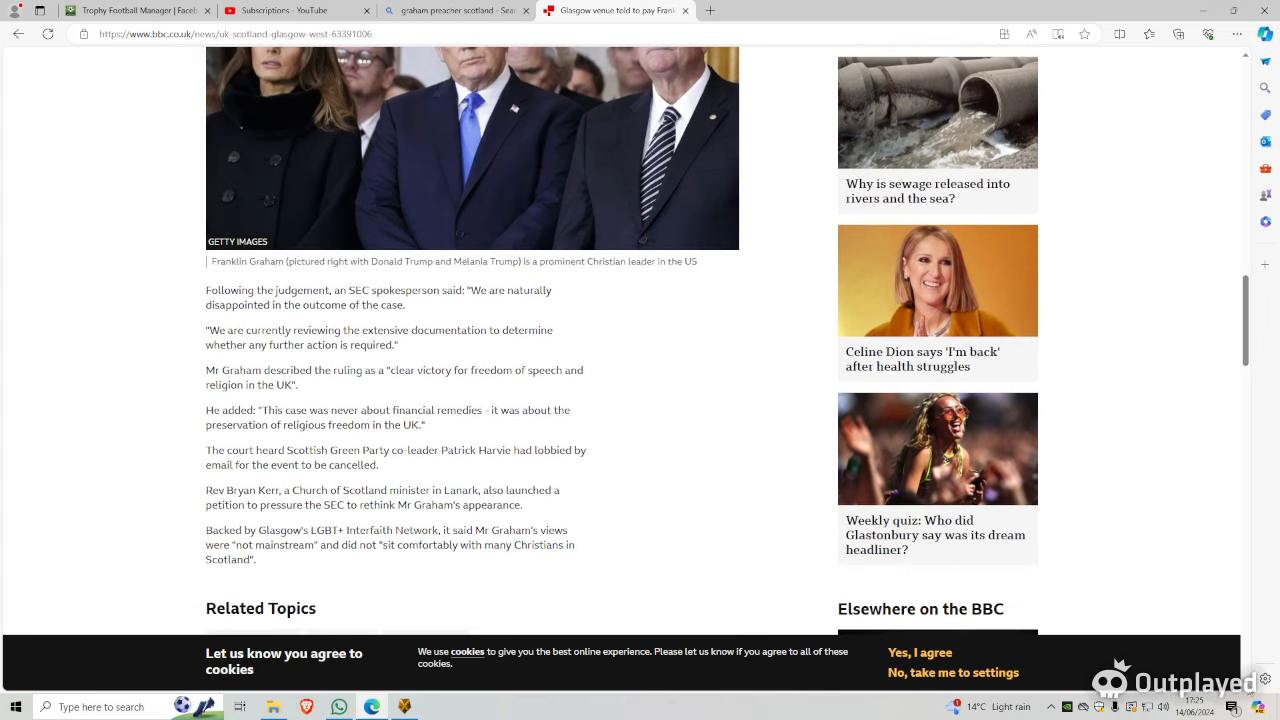
scroll(down, 3)
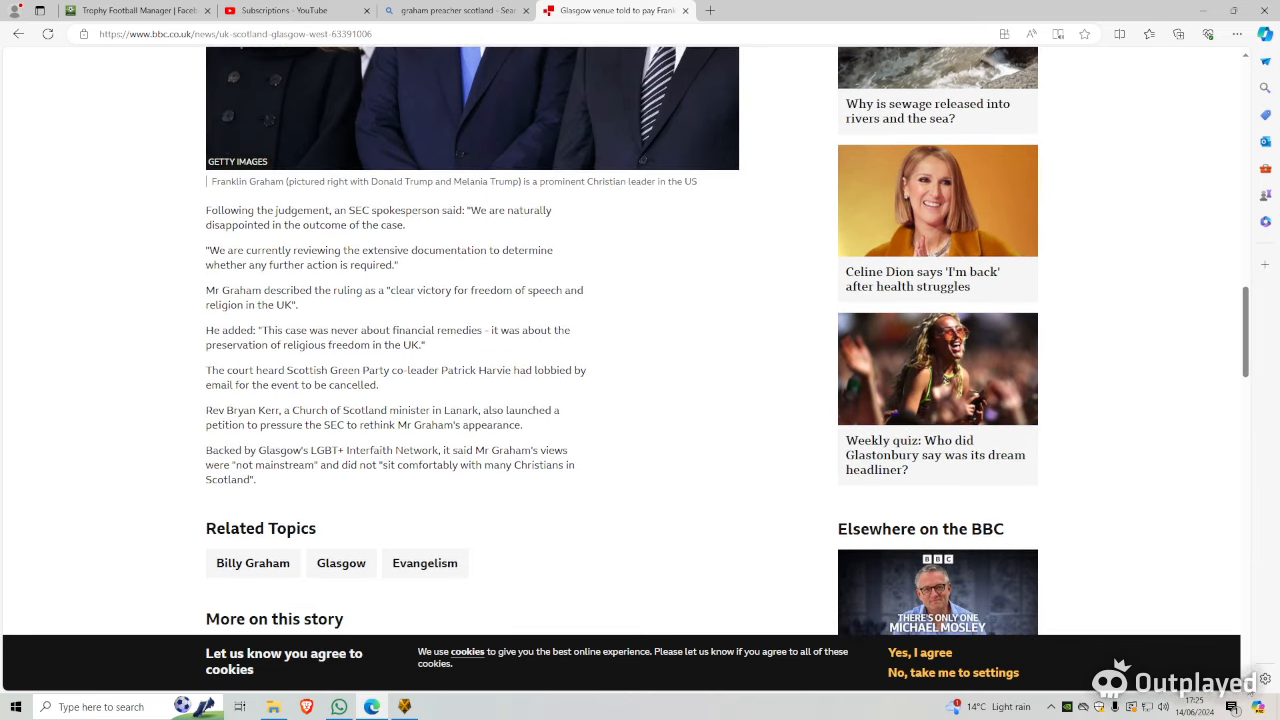
scroll(down, 3)
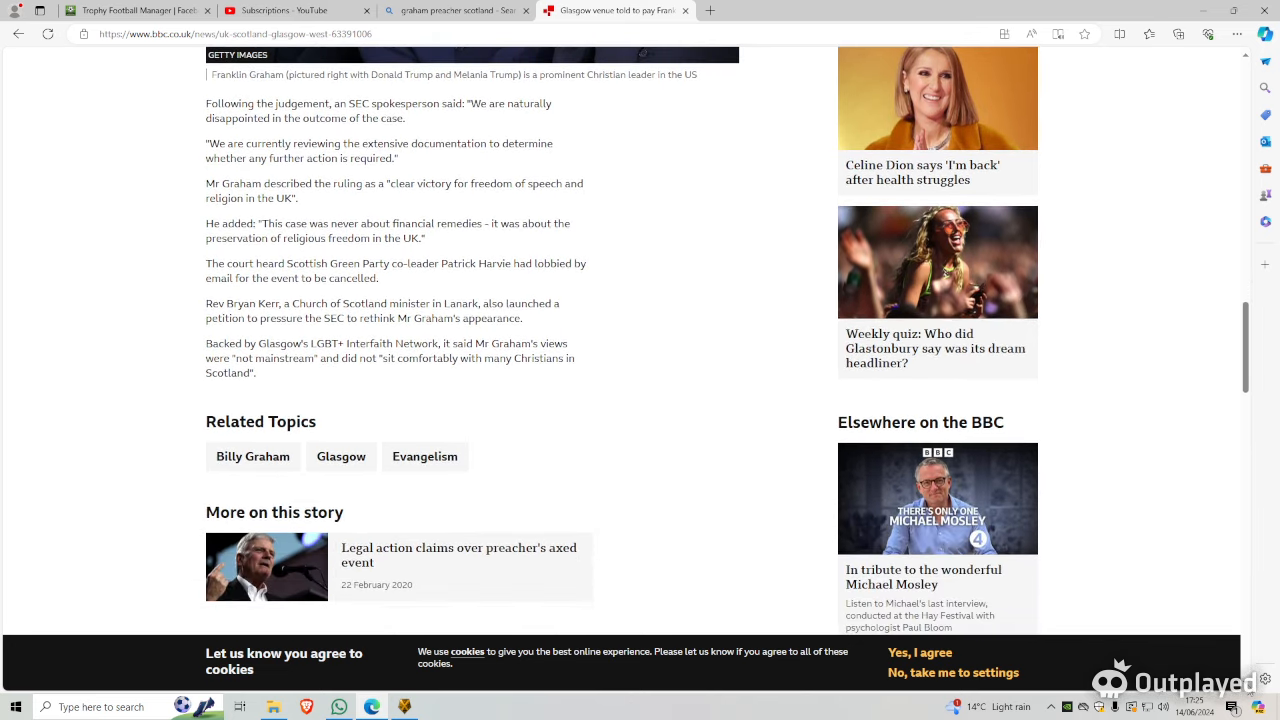
scroll(down, 3)
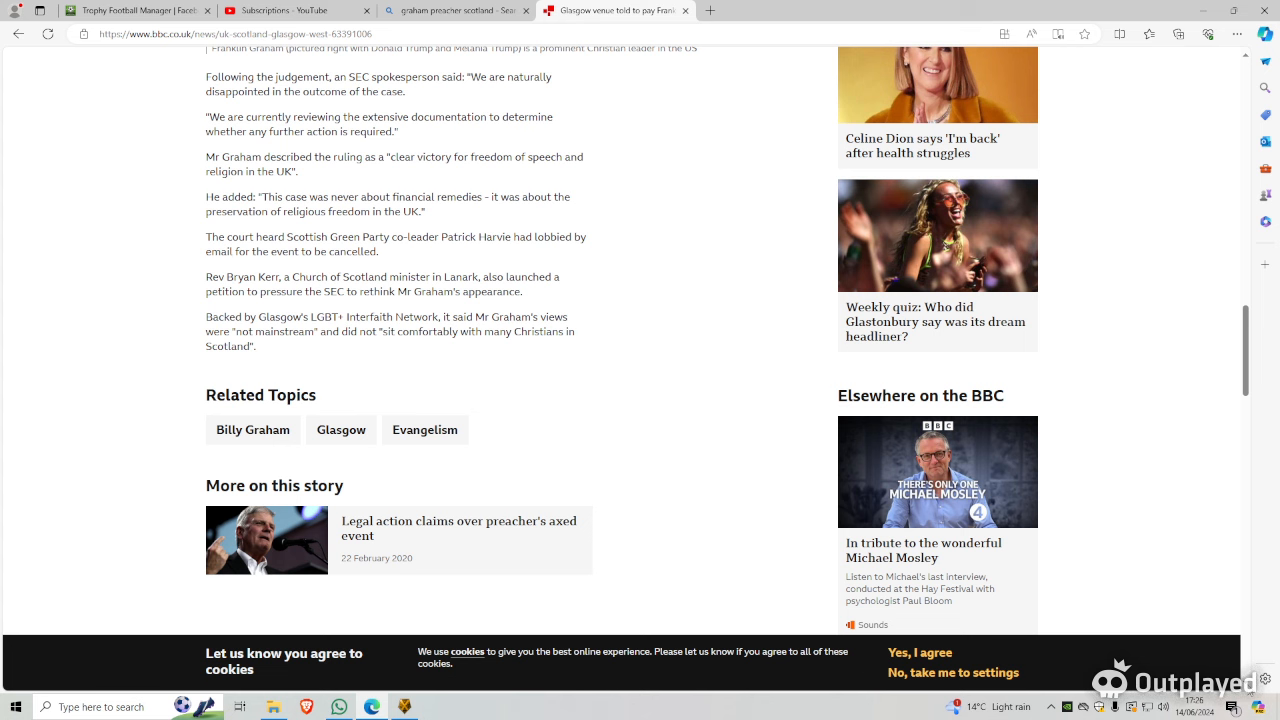
scroll(down, 3)
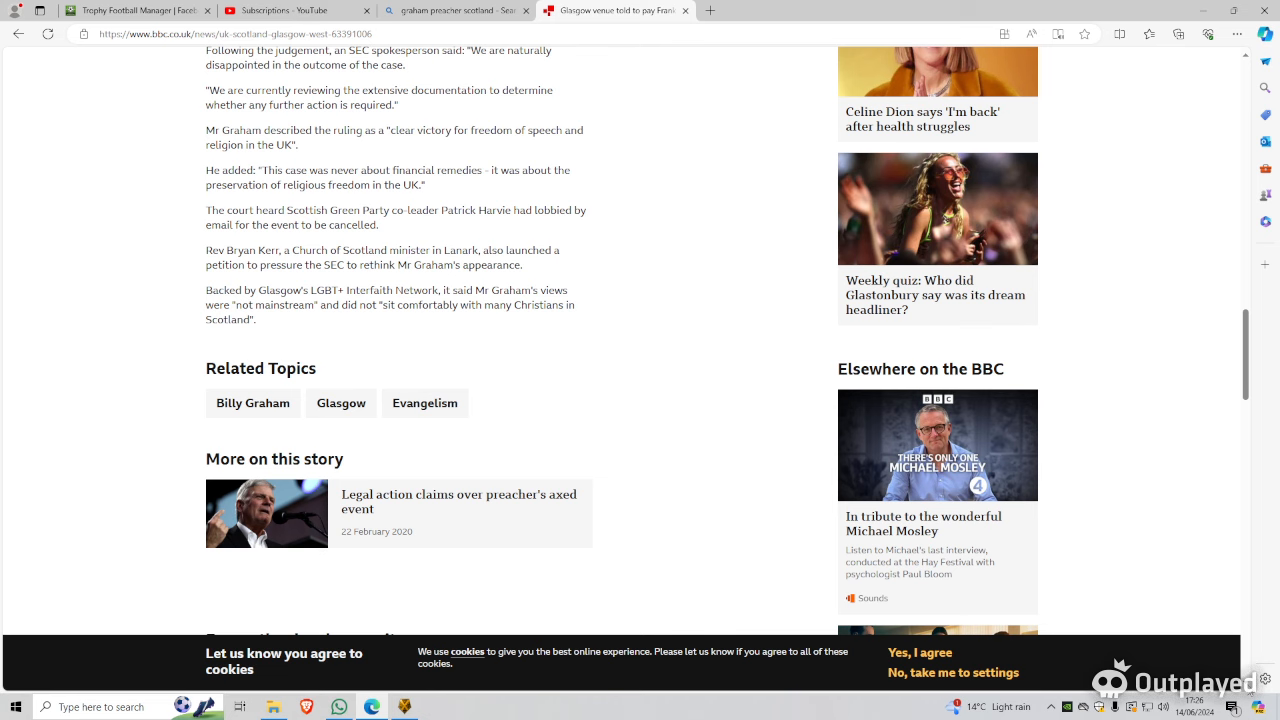
scroll(down, 3)
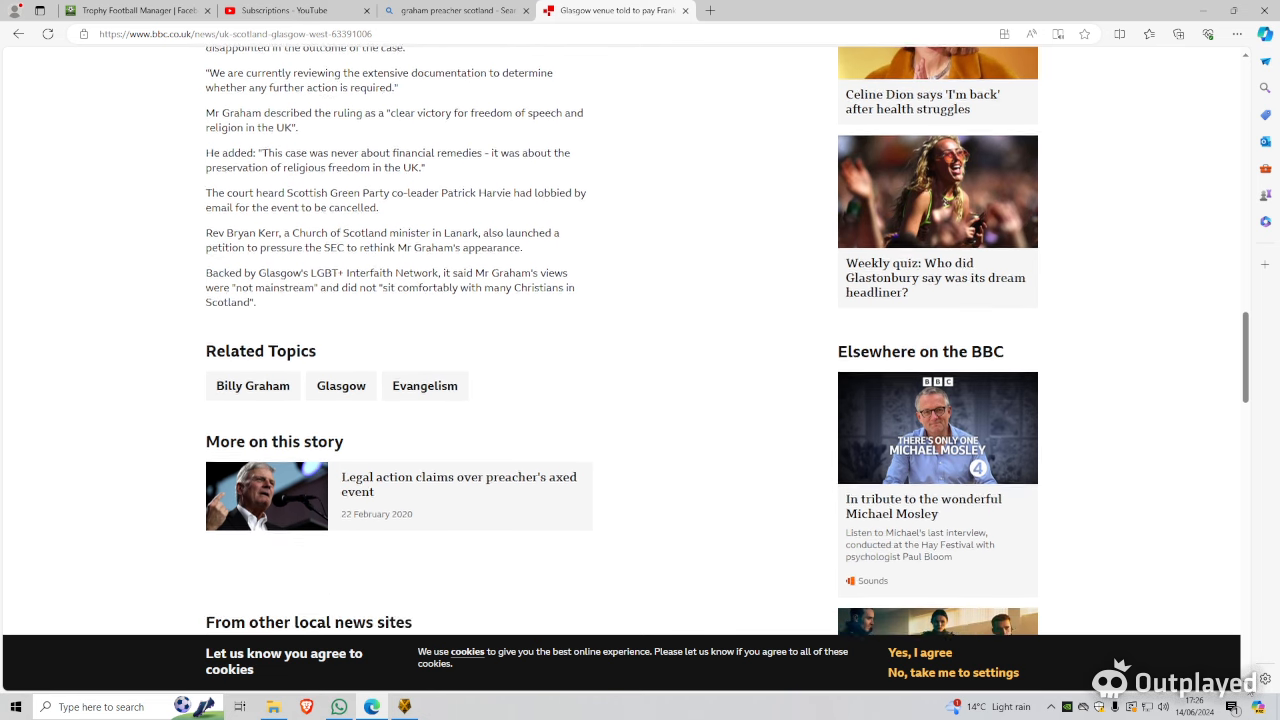
scroll(down, 3)
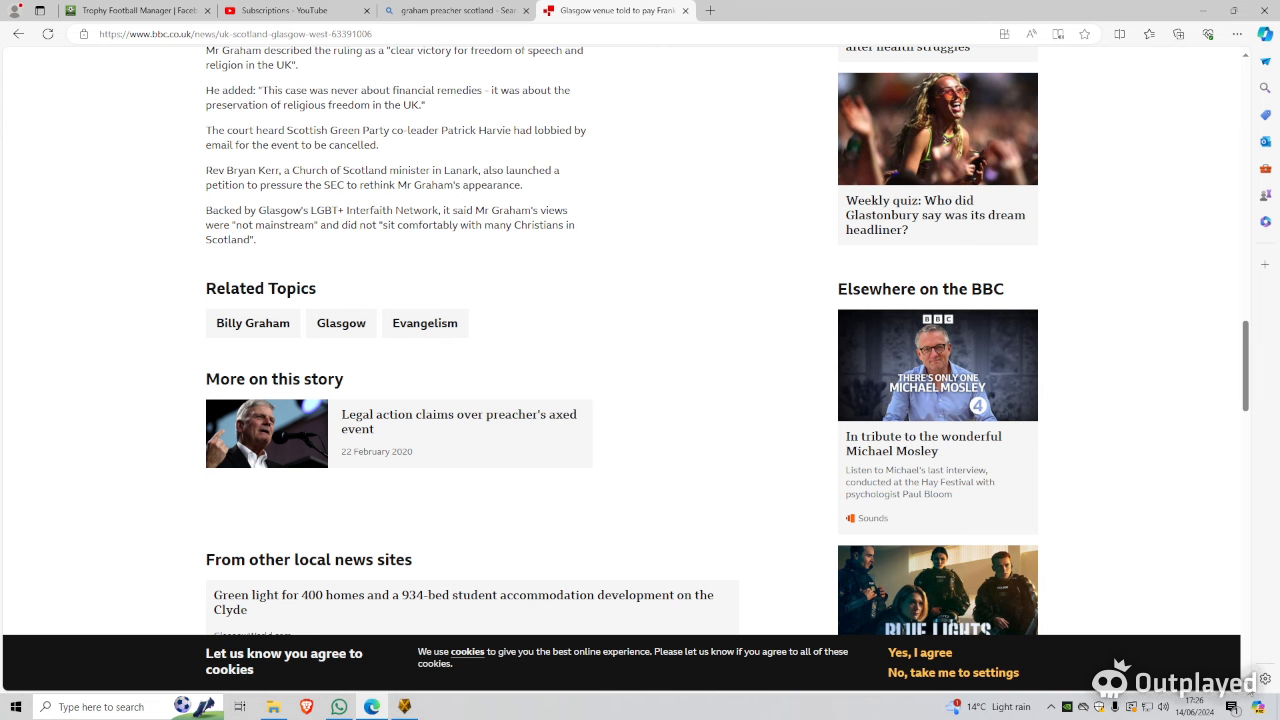
scroll(down, 3)
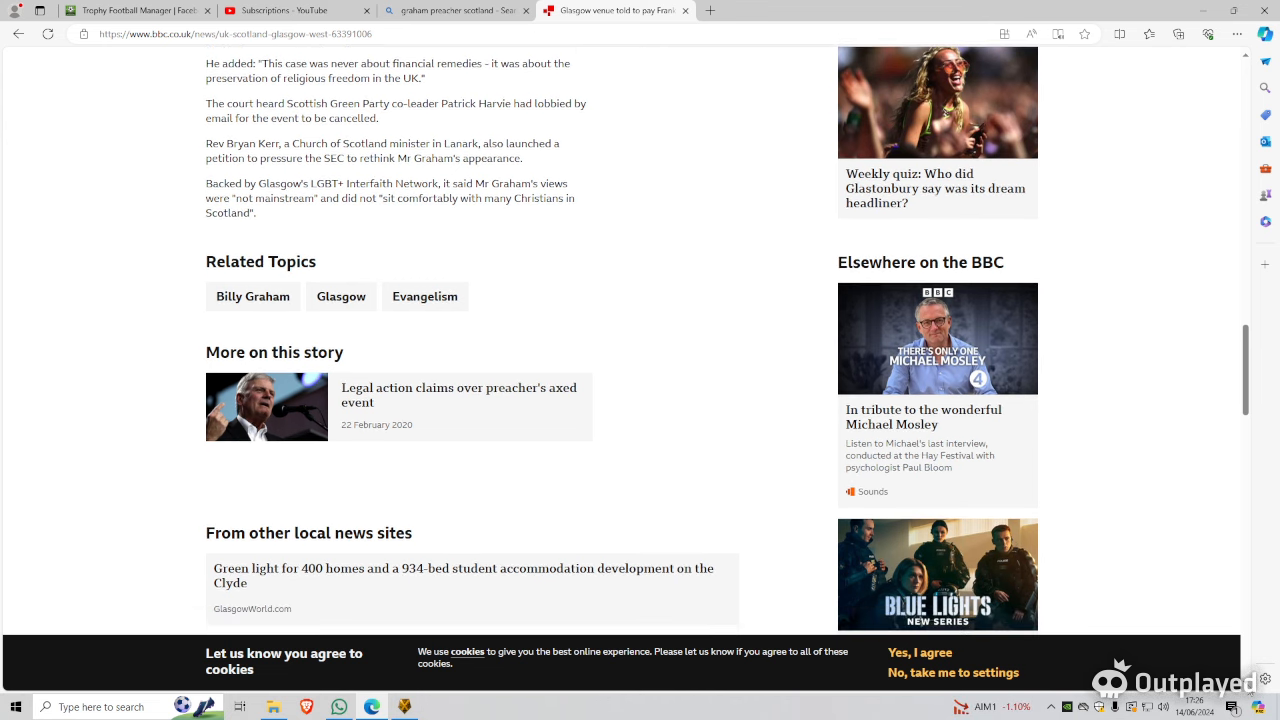
scroll(down, 3)
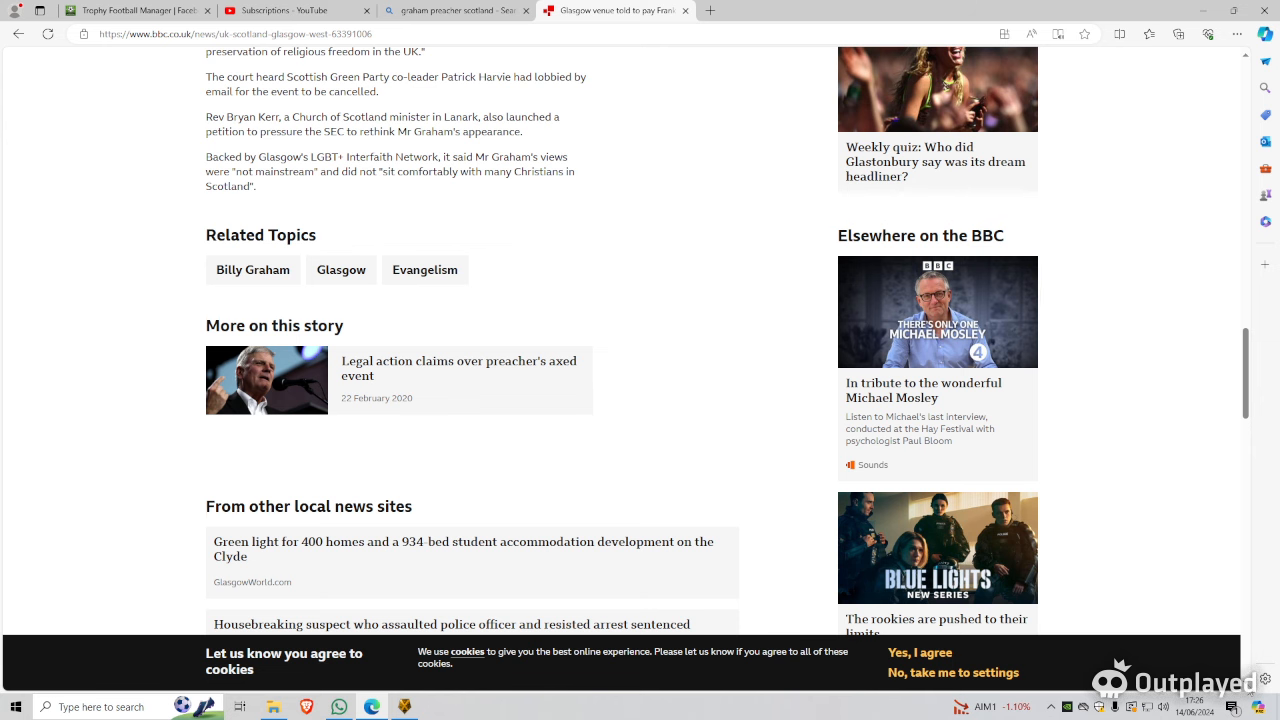
scroll(down, 3)
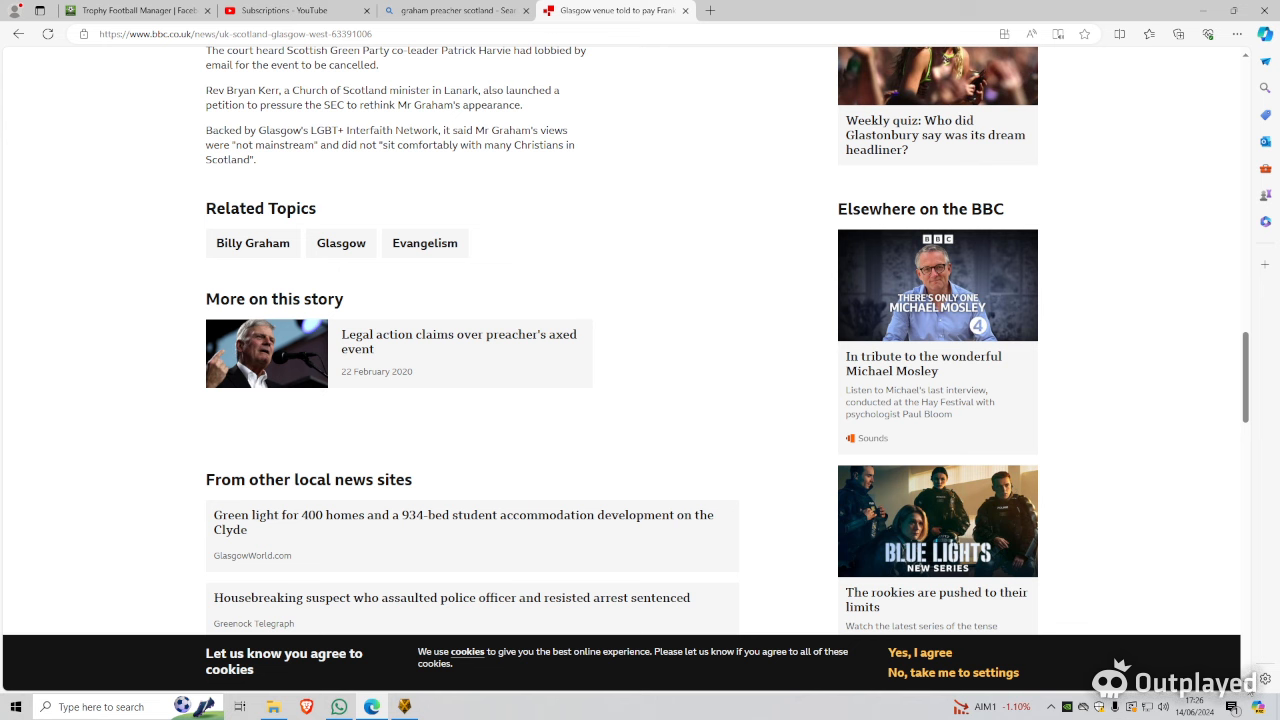
scroll(down, 3)
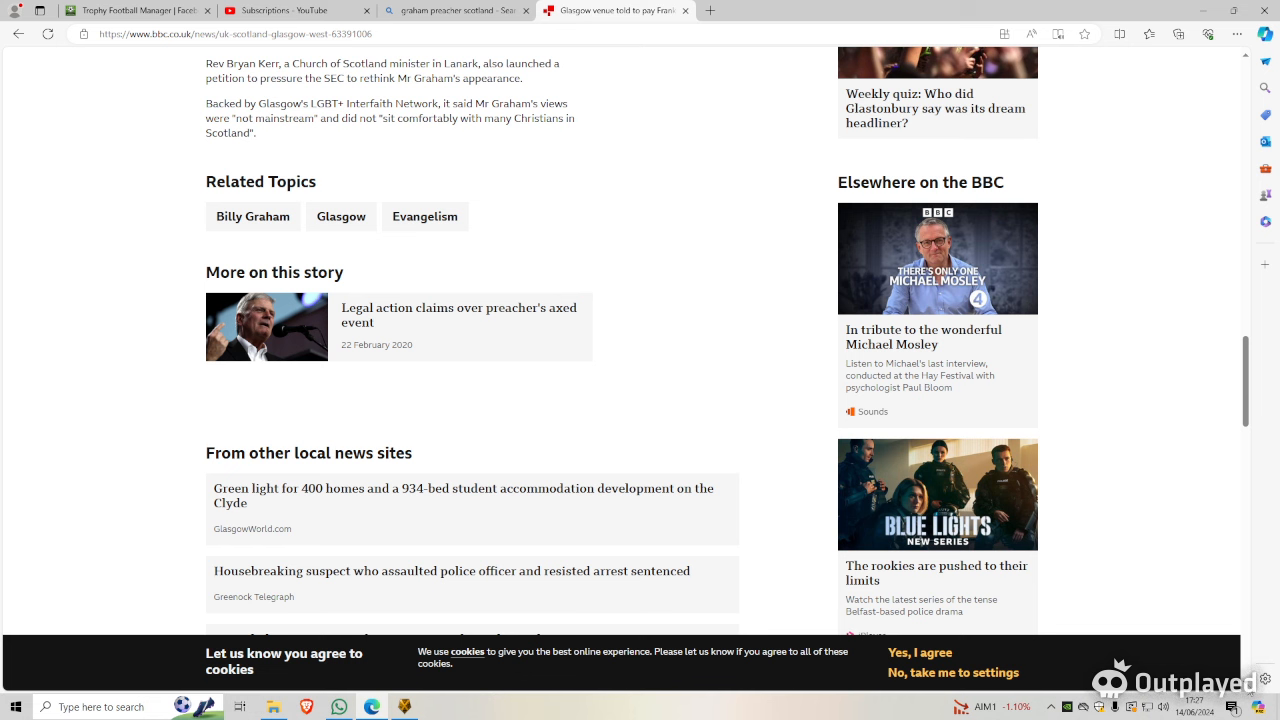
scroll(down, 3)
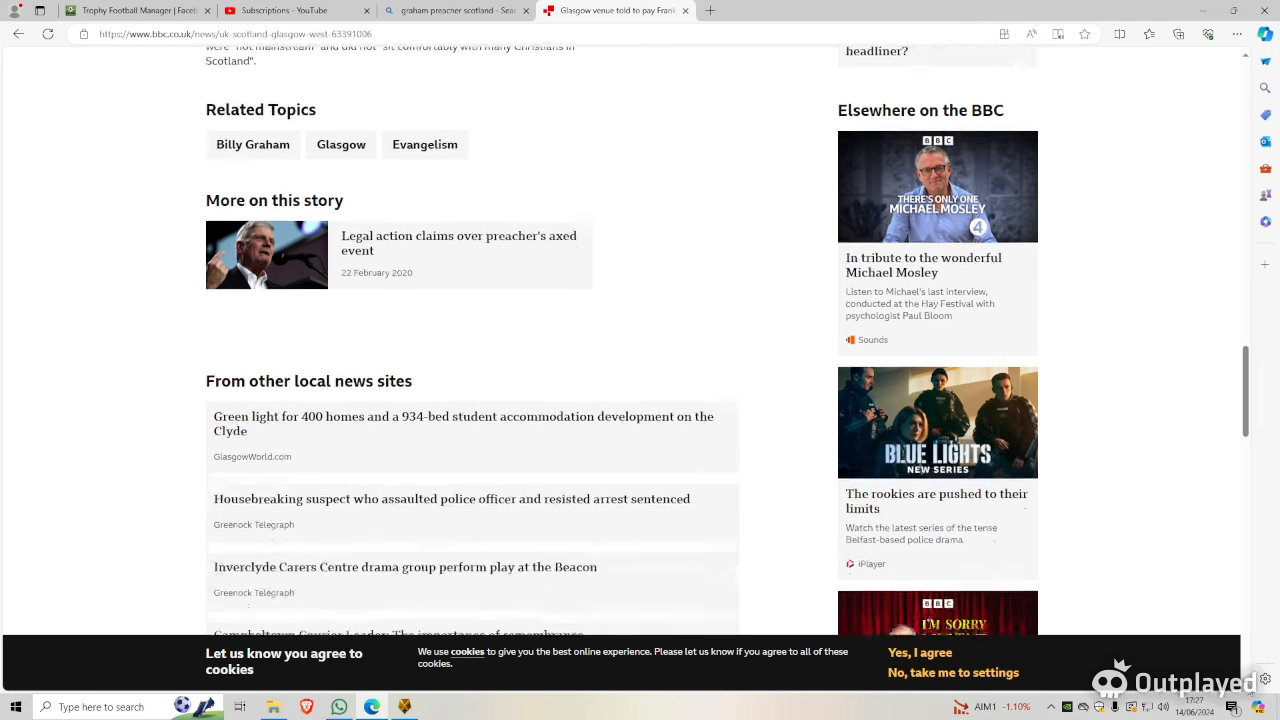
scroll(down, 3)
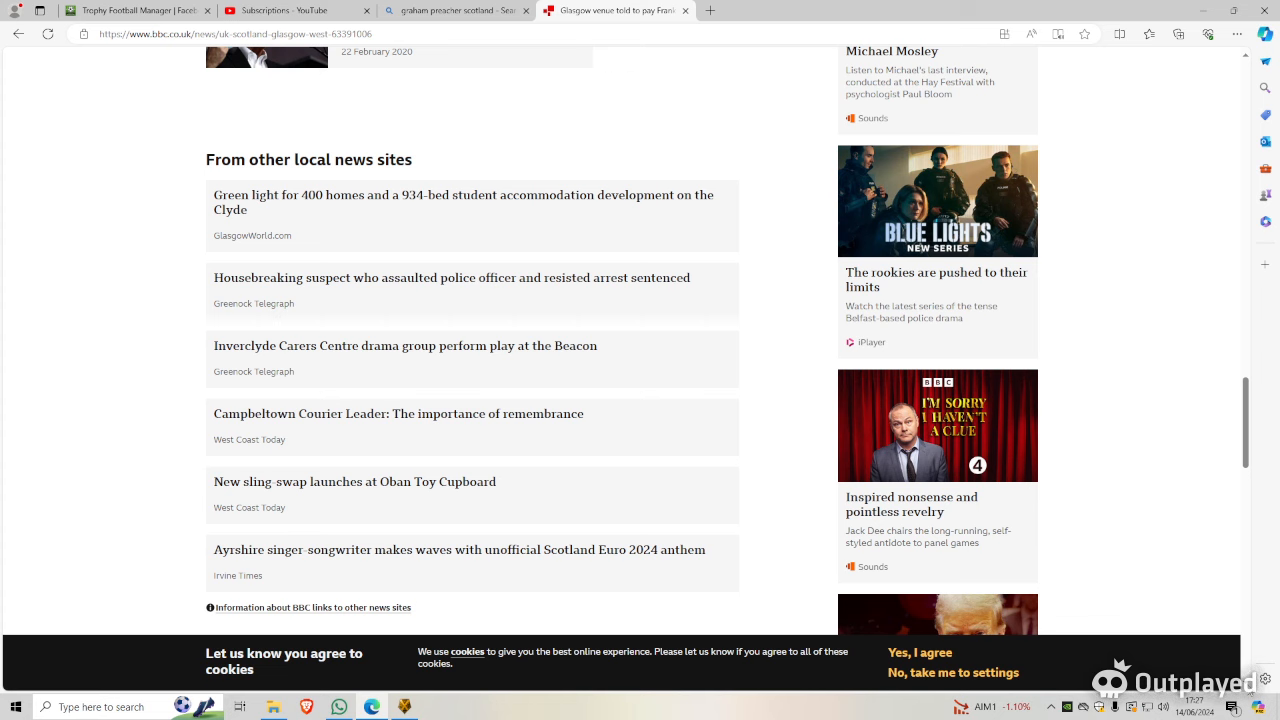
scroll(down, 3)
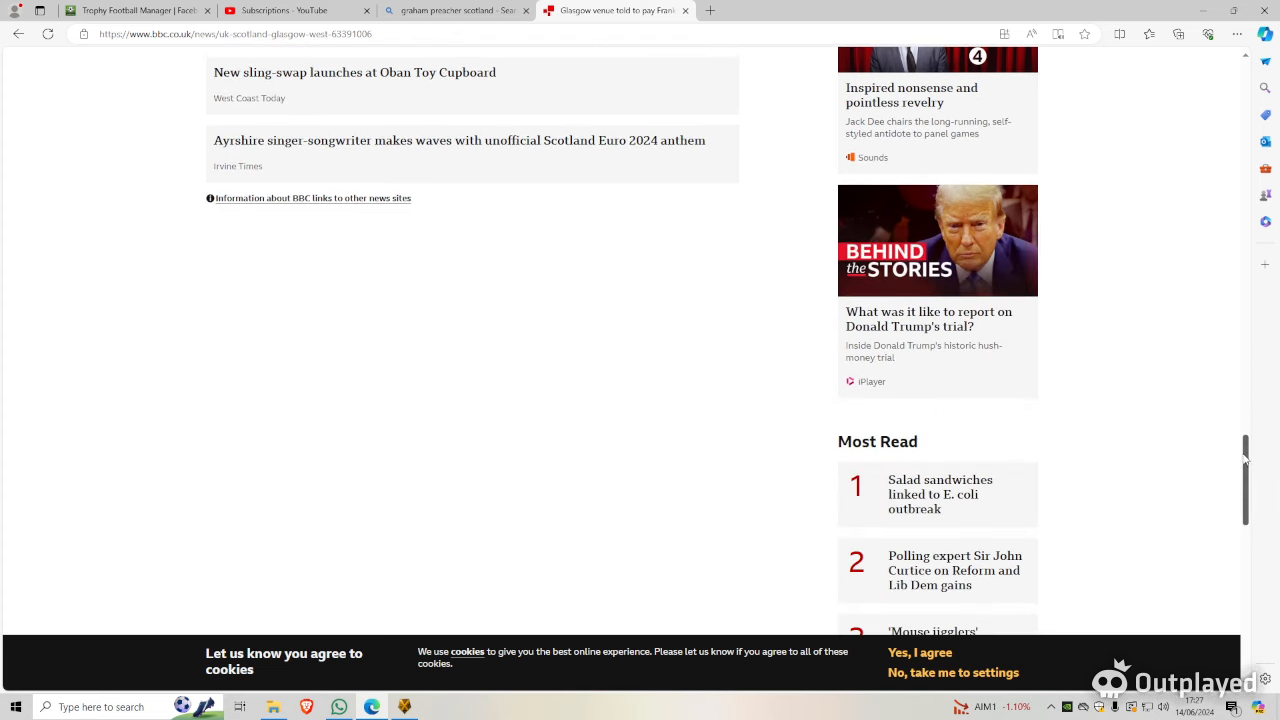
scroll(up, 3)
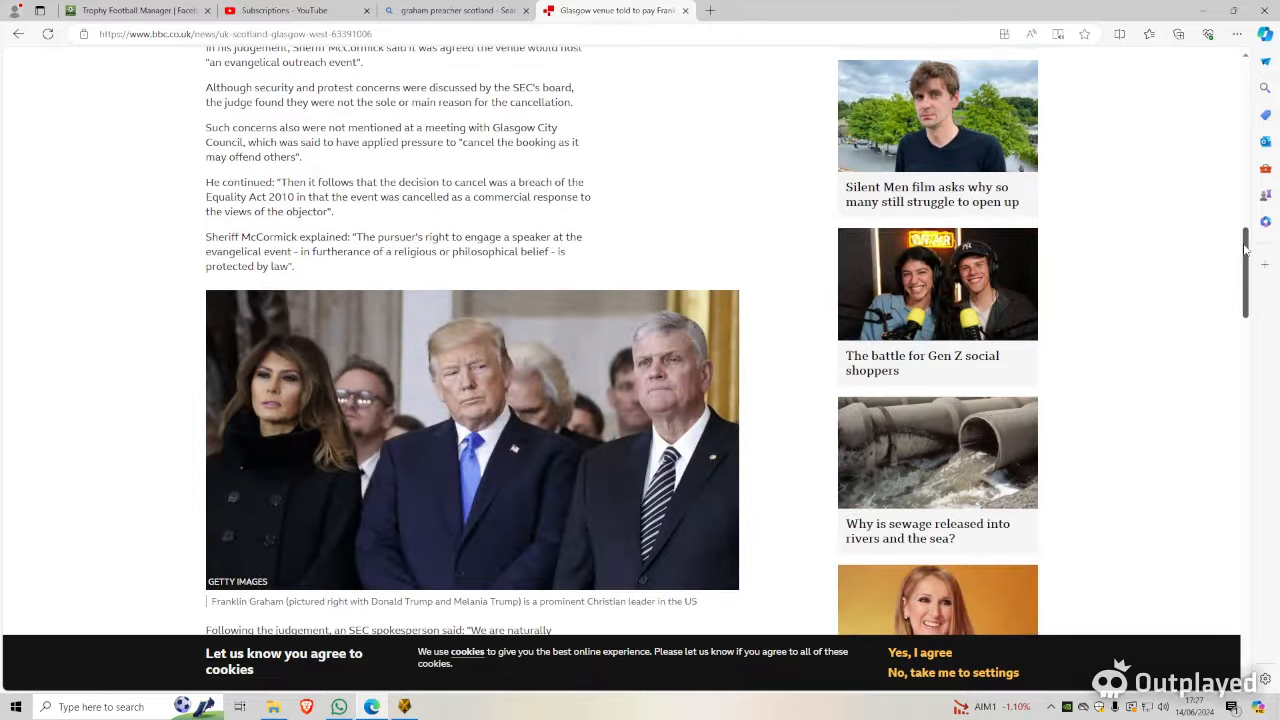
scroll(up, 3)
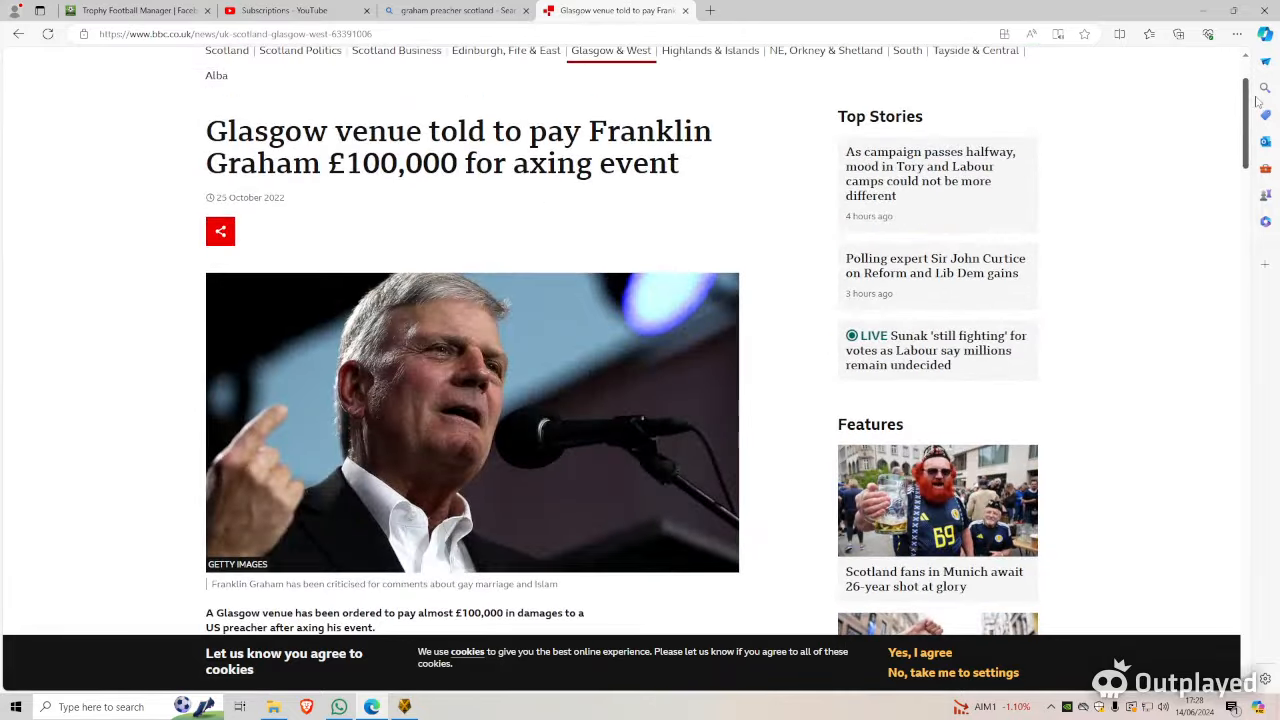
scroll(down, 3)
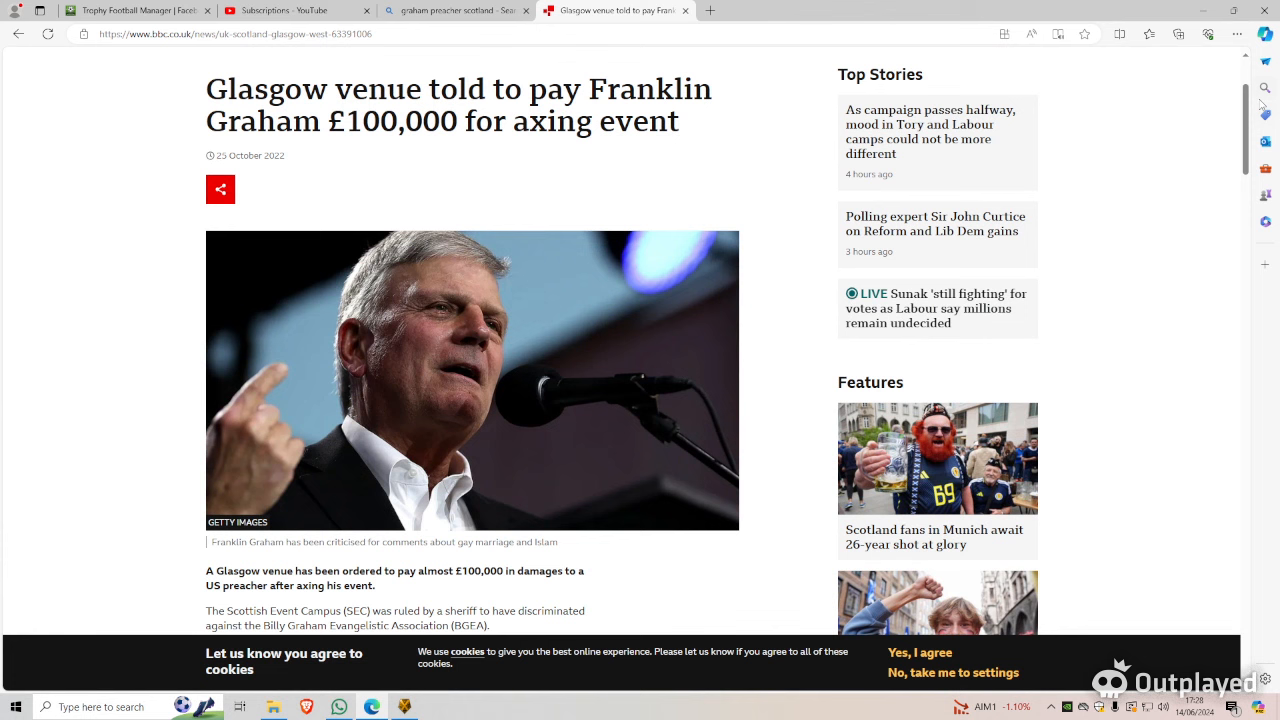
mouse_move(1248, 110)
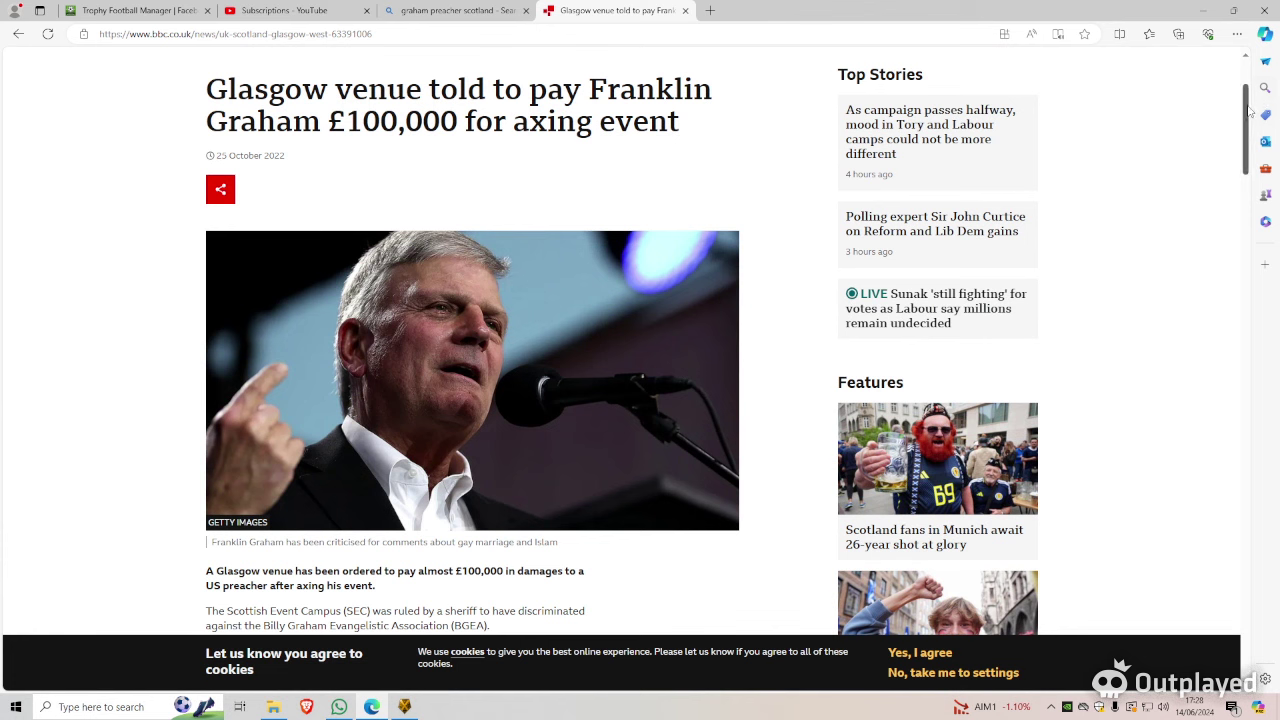
mouse_move(1196, 202)
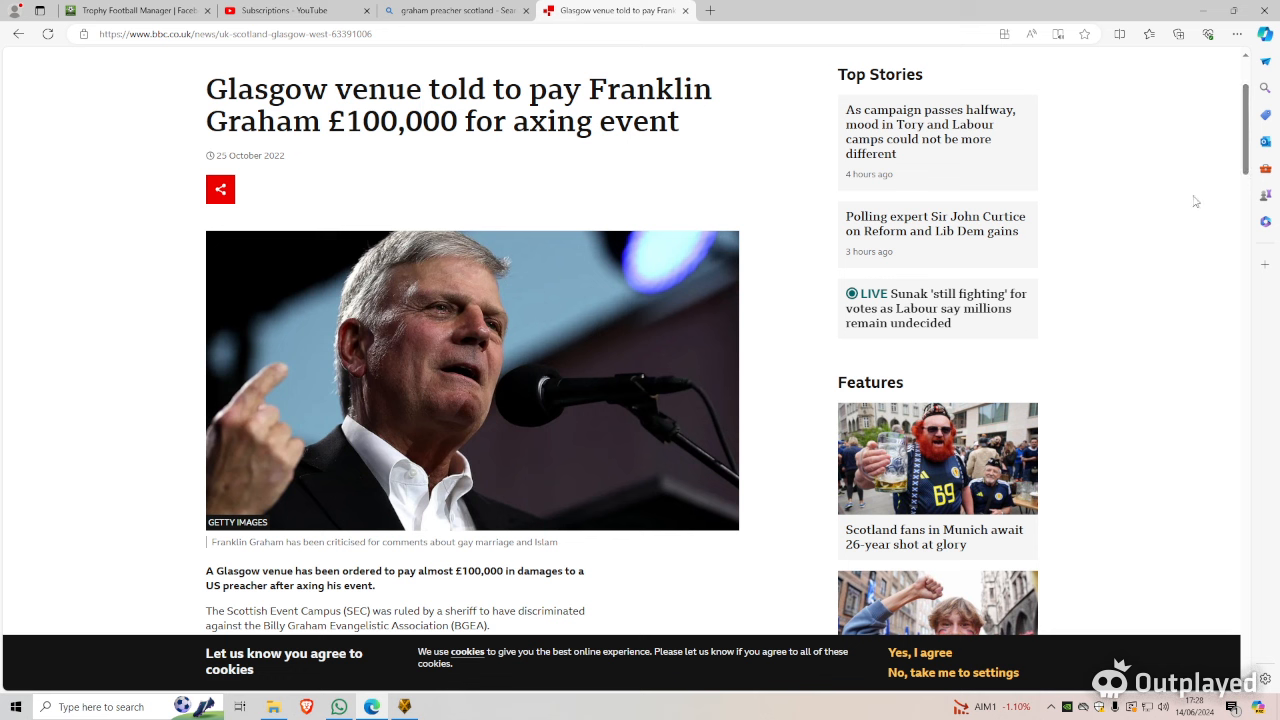
mouse_move(1172, 148)
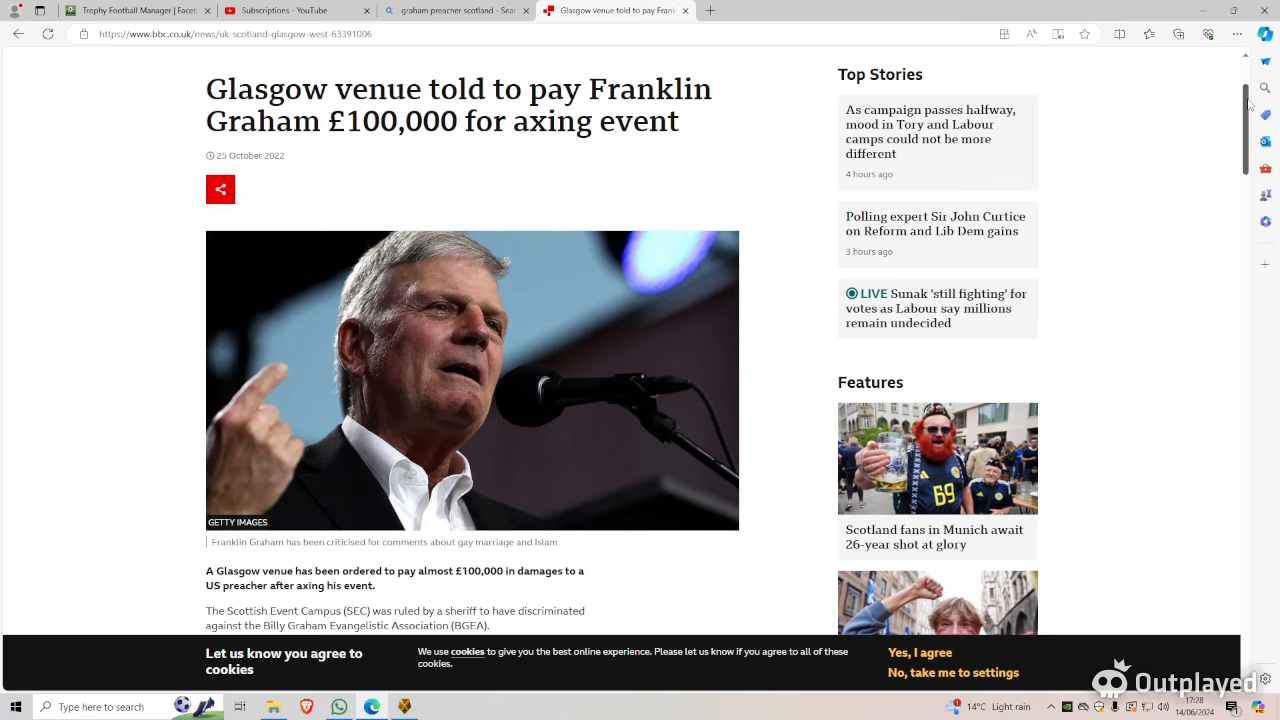
scroll(down, 3)
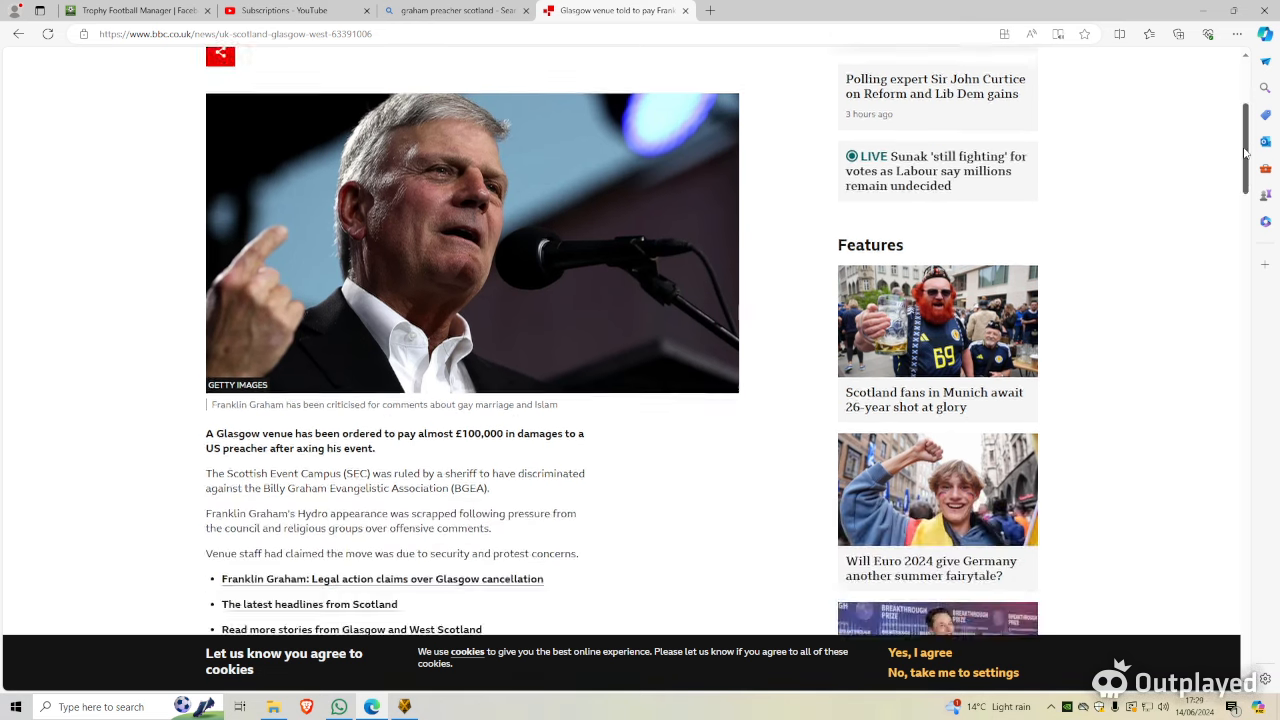
scroll(down, 3)
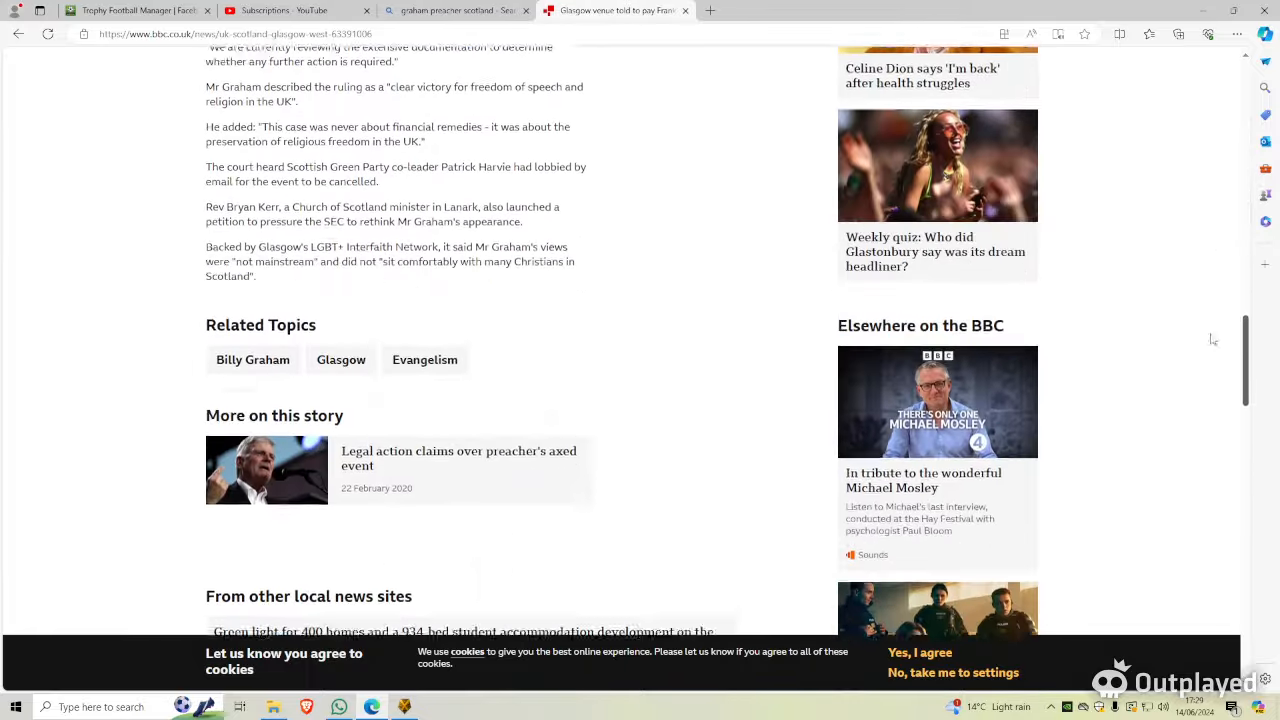
scroll(down, 3)
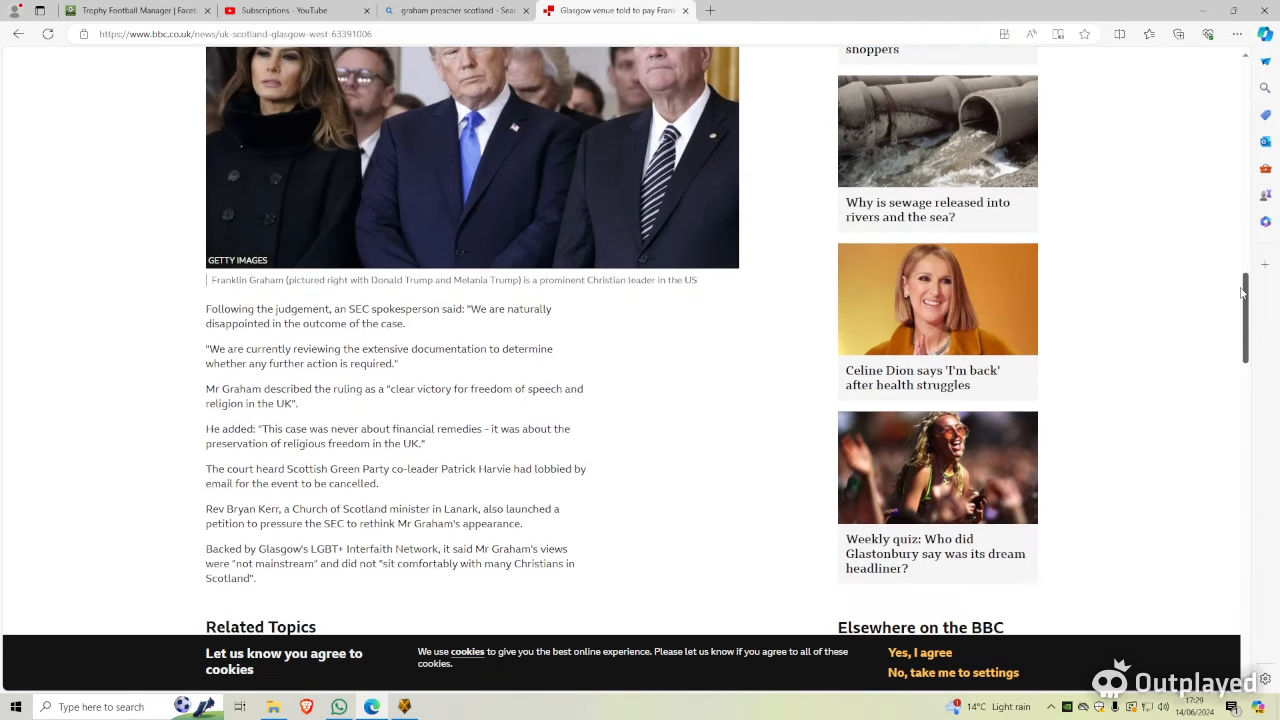
scroll(up, 3)
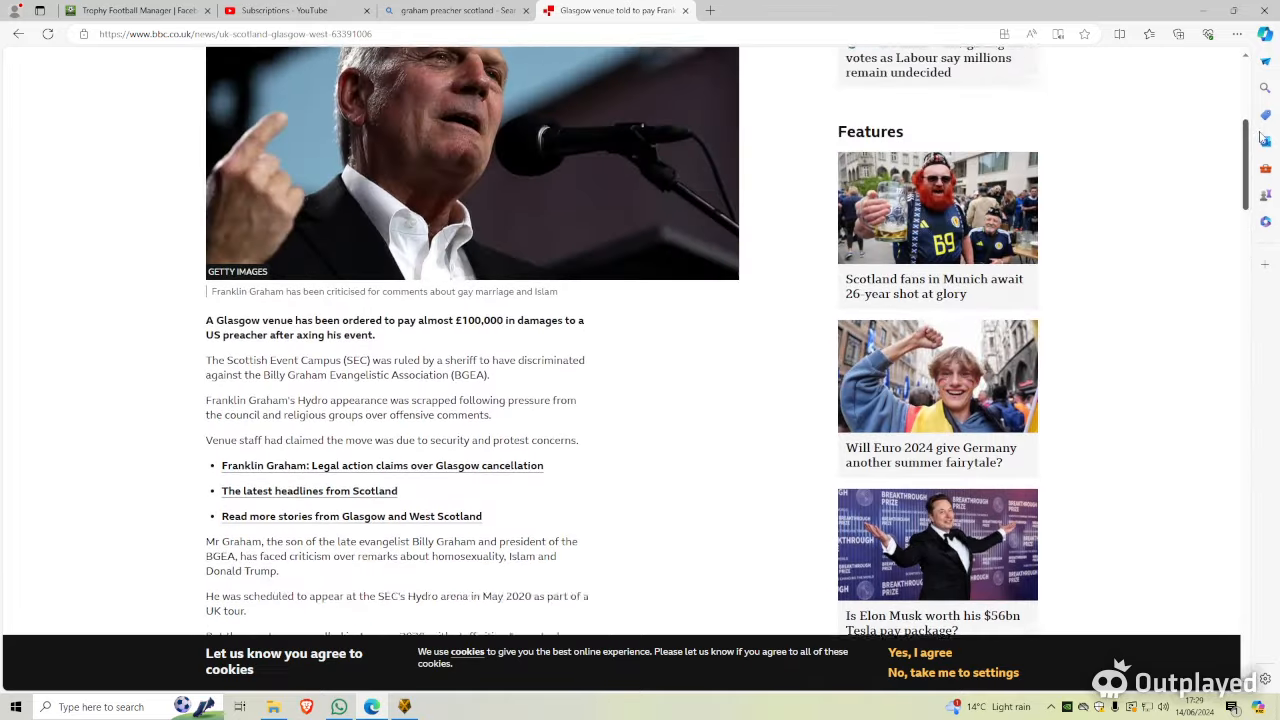
scroll(up, 3)
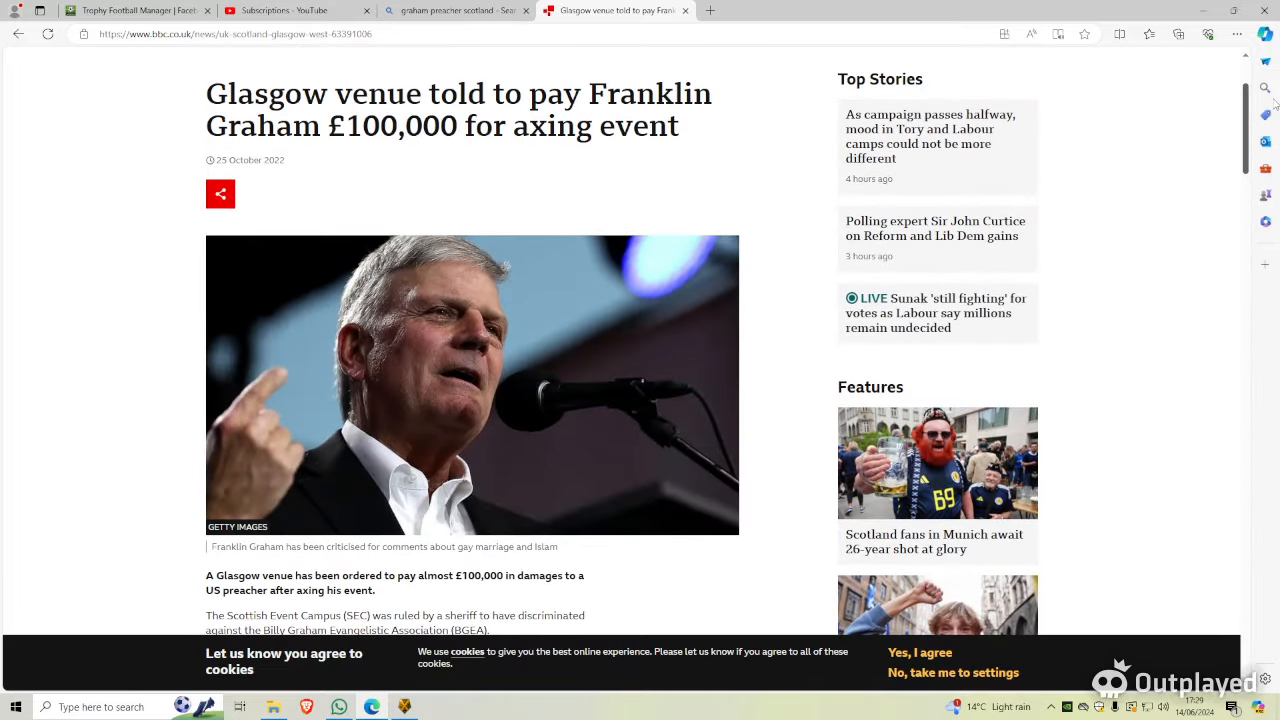
scroll(down, 3)
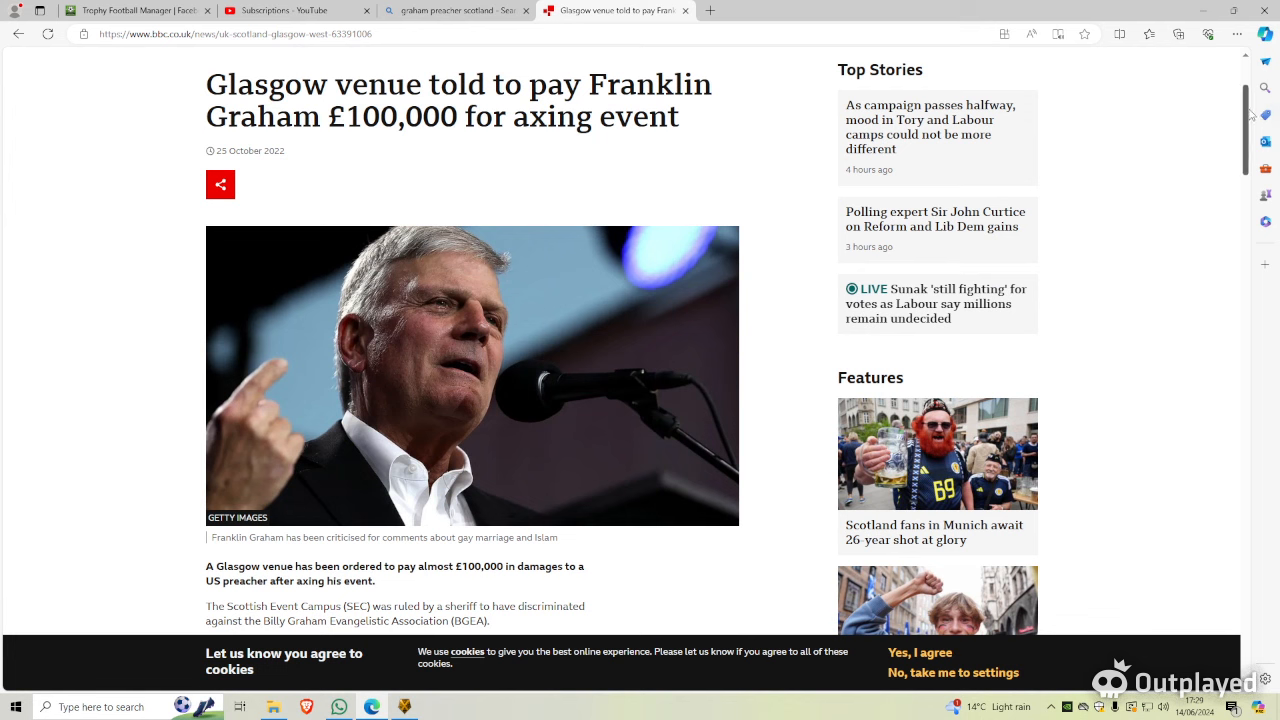
scroll(down, 3)
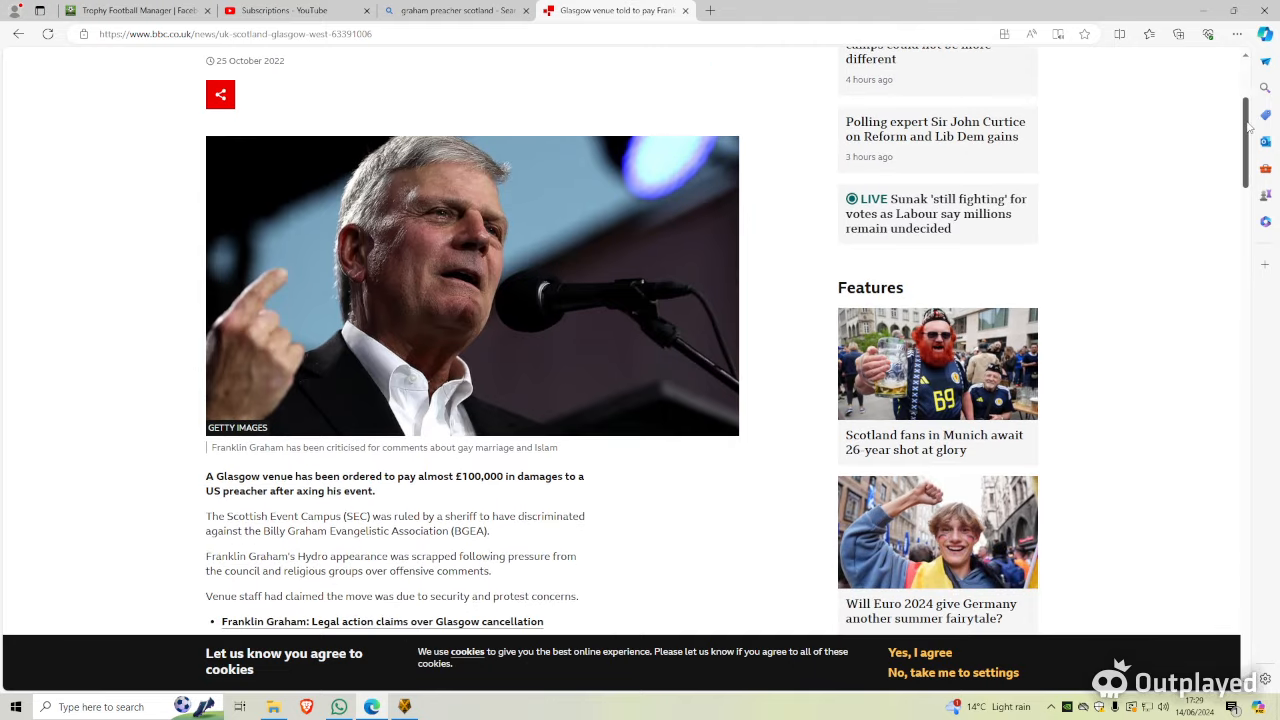
scroll(down, 3)
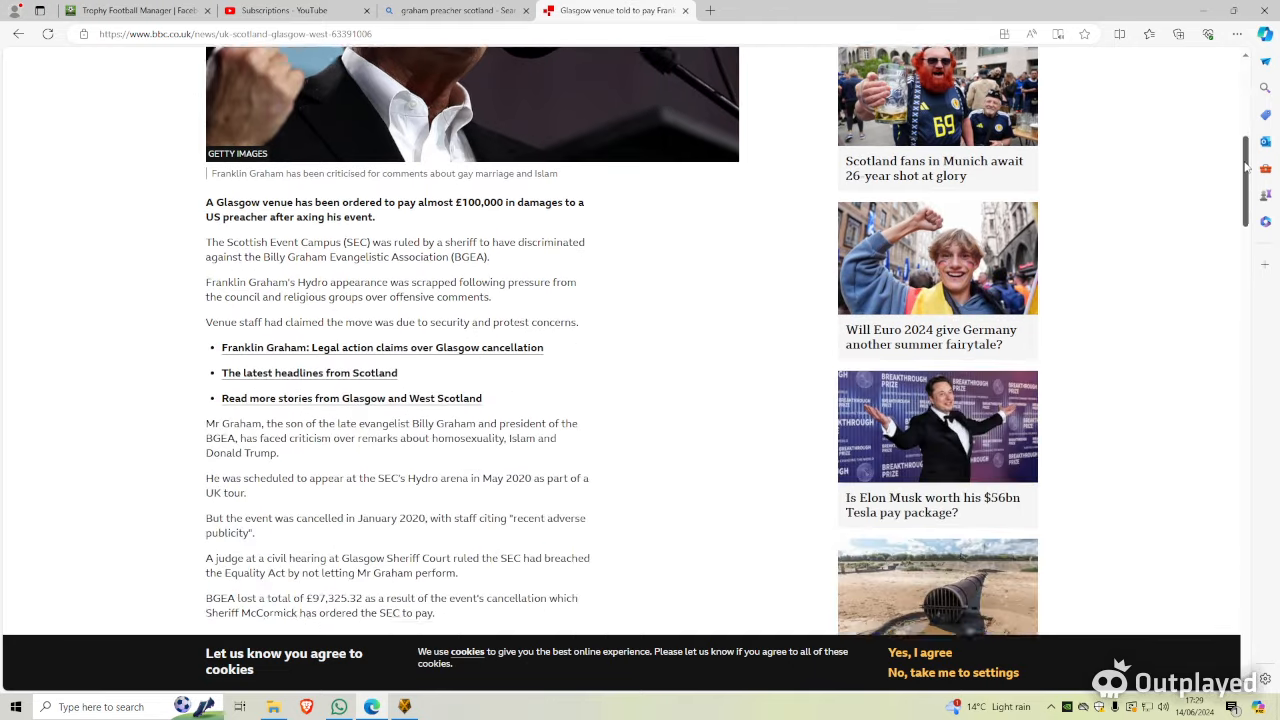
scroll(down, 3)
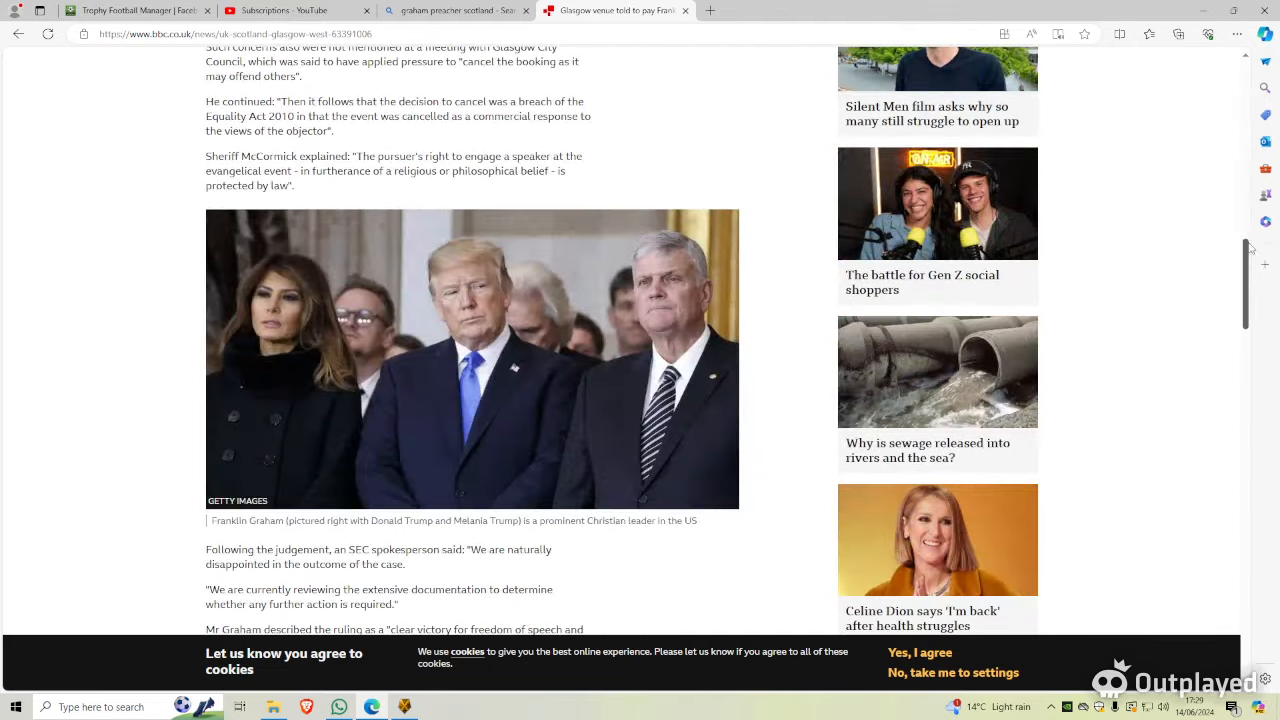